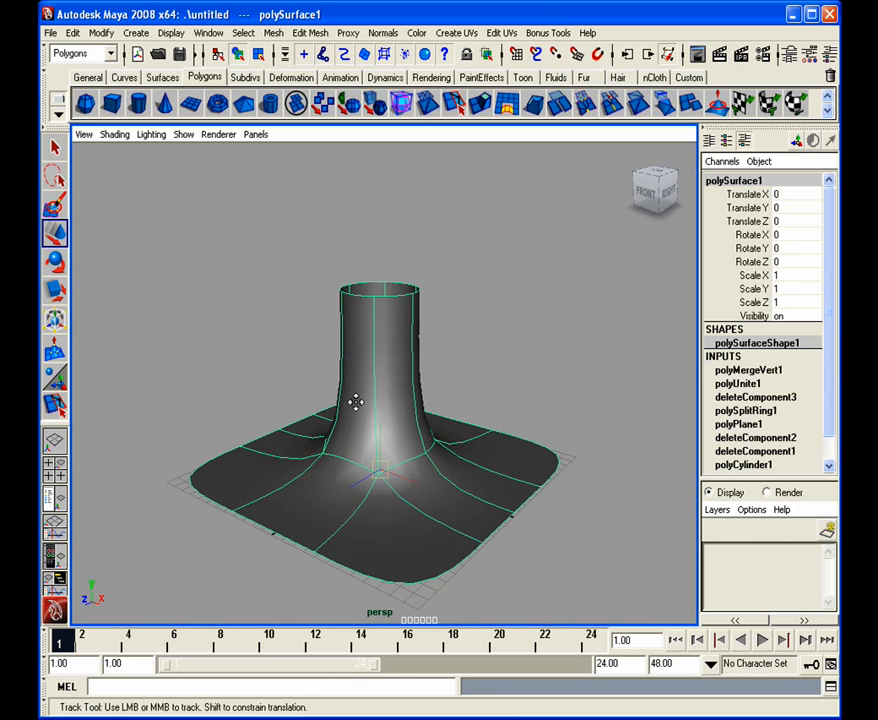
# Orbit around the unsmoothed column base to inspect its hexagonal faces and edge loops.
pyautogui.moveTo(357, 403); pyautogui.dragTo(451, 386)
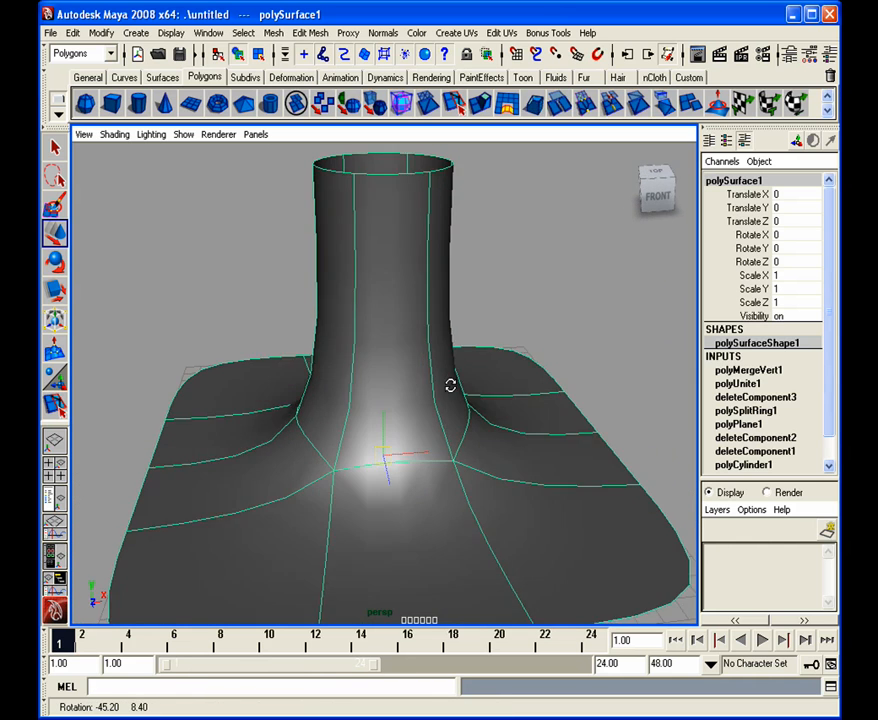
pyautogui.moveTo(450, 385); pyautogui.dragTo(435, 441)
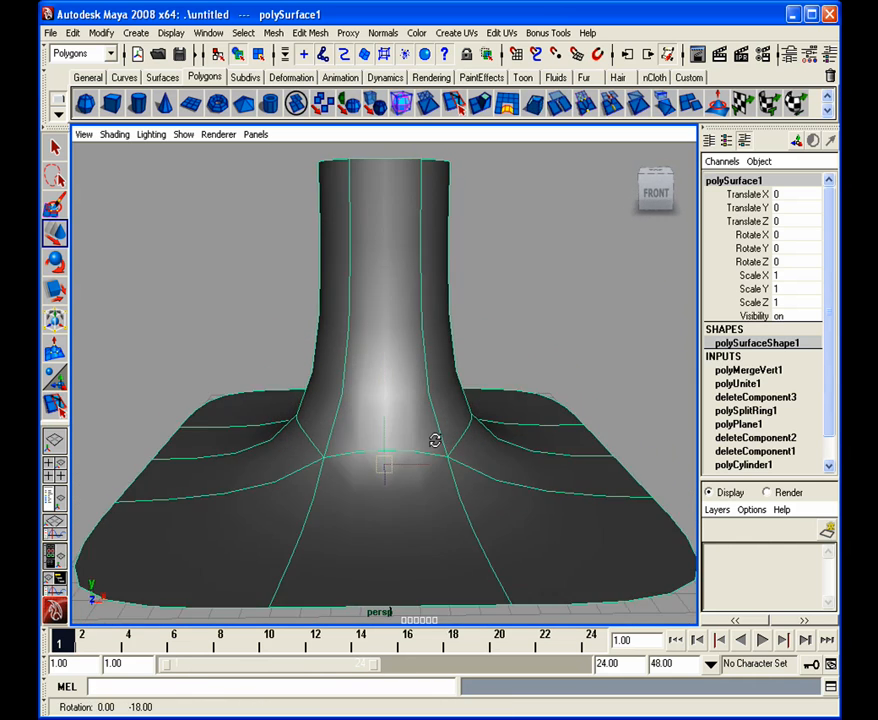
pyautogui.moveTo(435, 440); pyautogui.dragTo(327, 335)
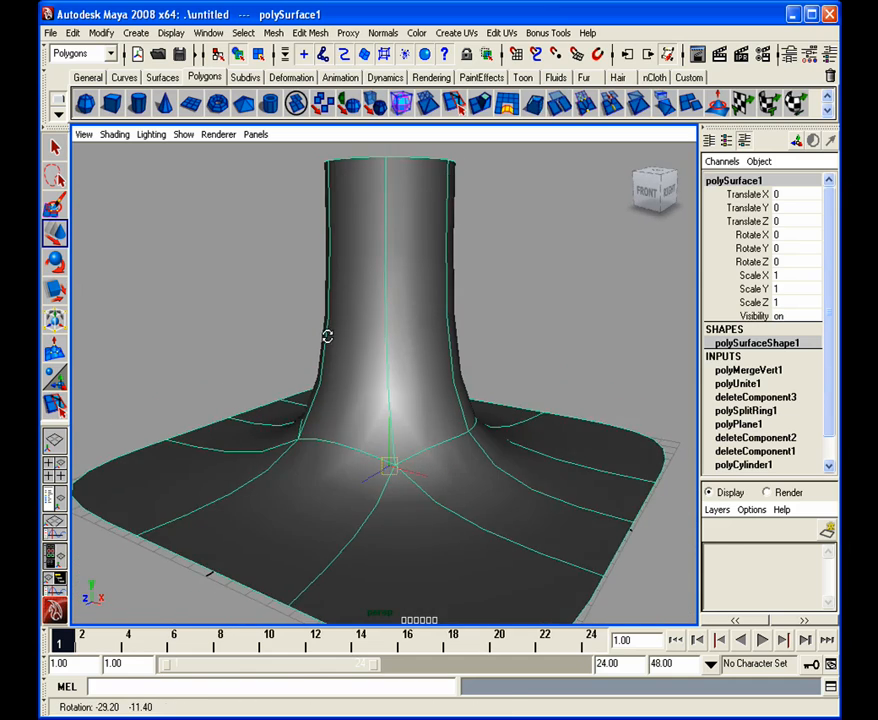
pyautogui.moveTo(327, 335); pyautogui.dragTo(438, 360)
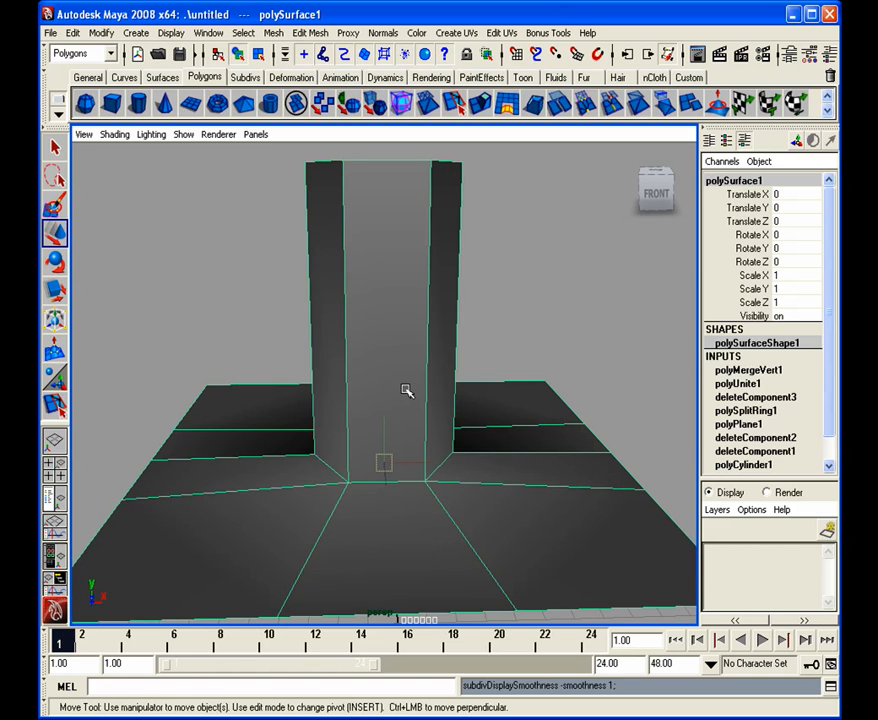
pyautogui.moveTo(407, 390); pyautogui.dragTo(420, 448)
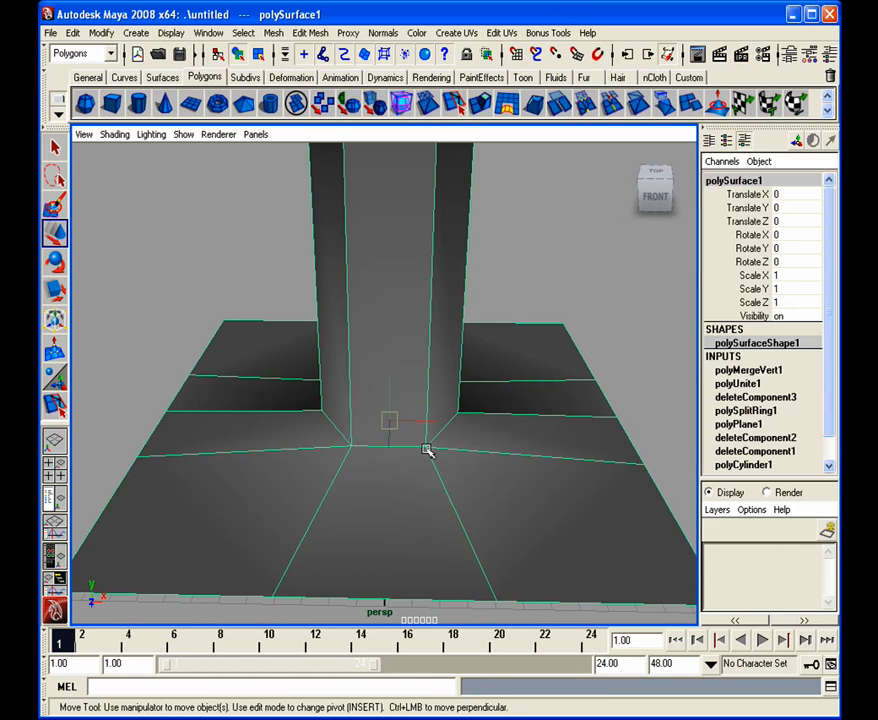
pyautogui.moveTo(318, 437)
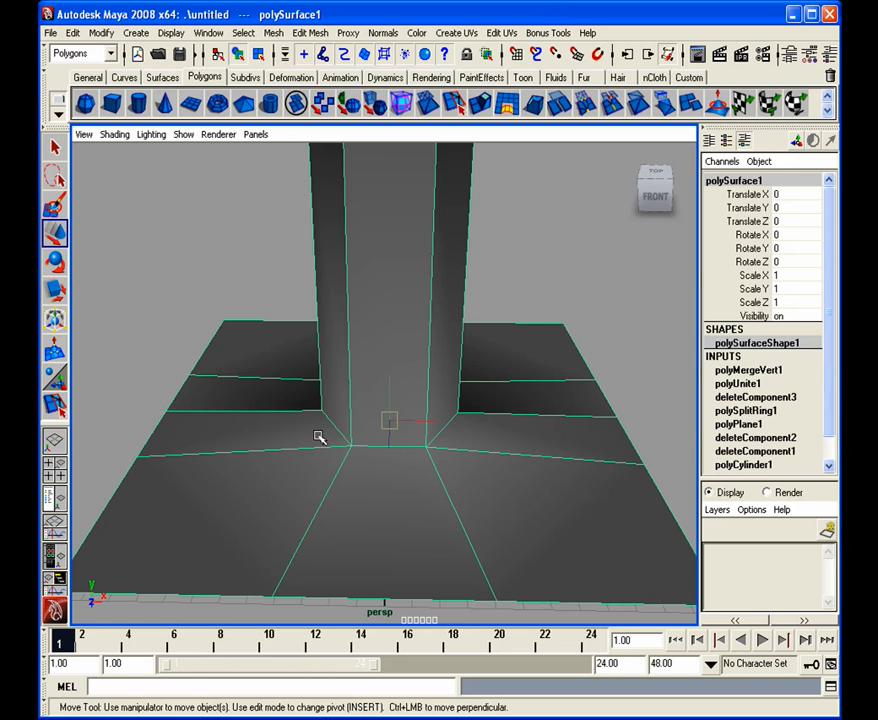
pyautogui.moveTo(400, 400); pyautogui.dragTo(320, 430)
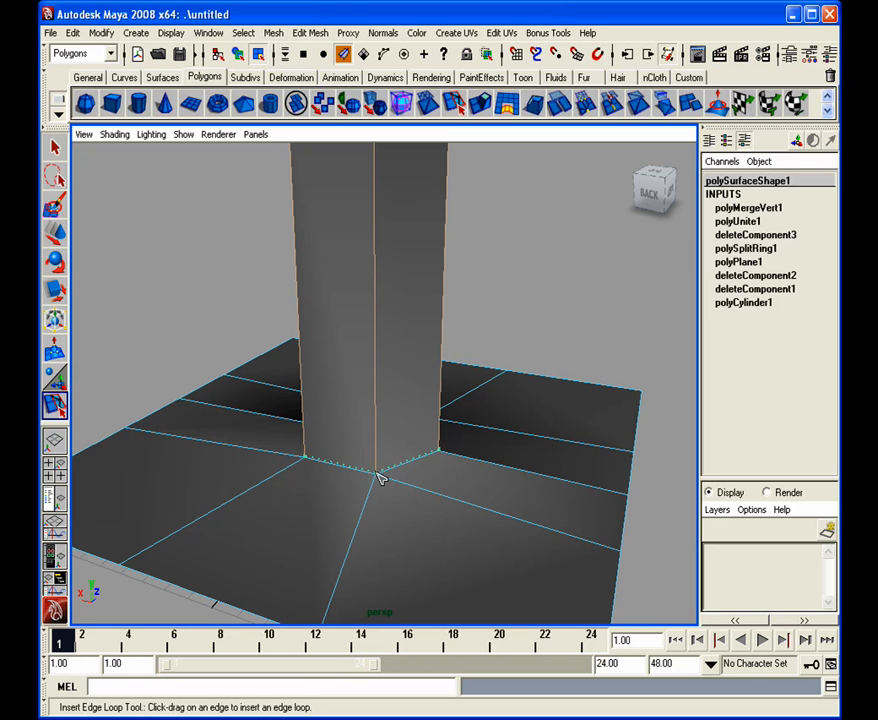
# Insert two edge loops near the column base and orbit to check them.
pyautogui.moveTo(380, 480); pyautogui.dragTo(333, 512)
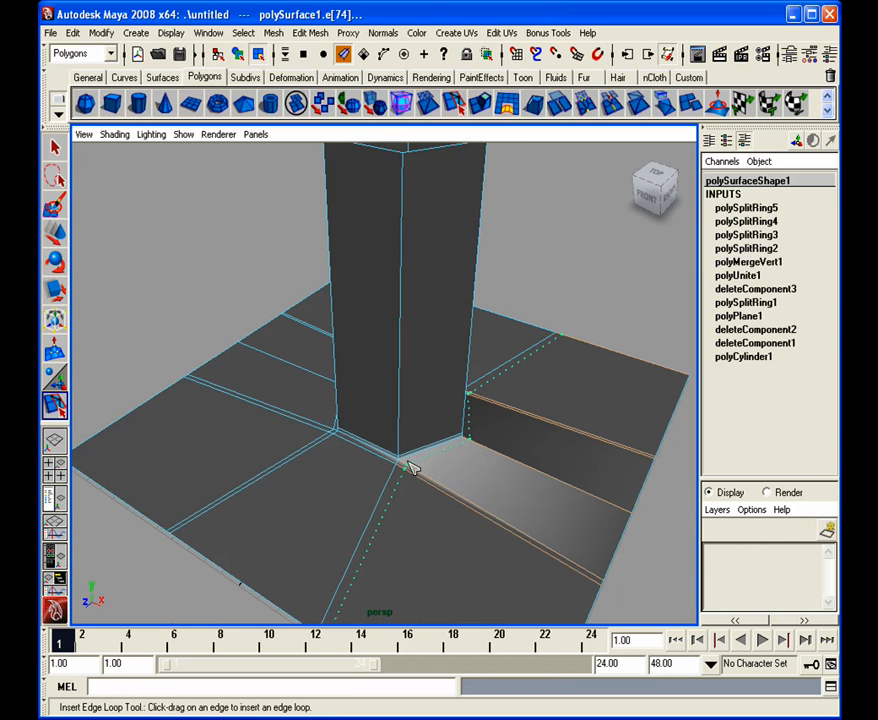
pyautogui.moveTo(420, 460); pyautogui.dragTo(455, 470)
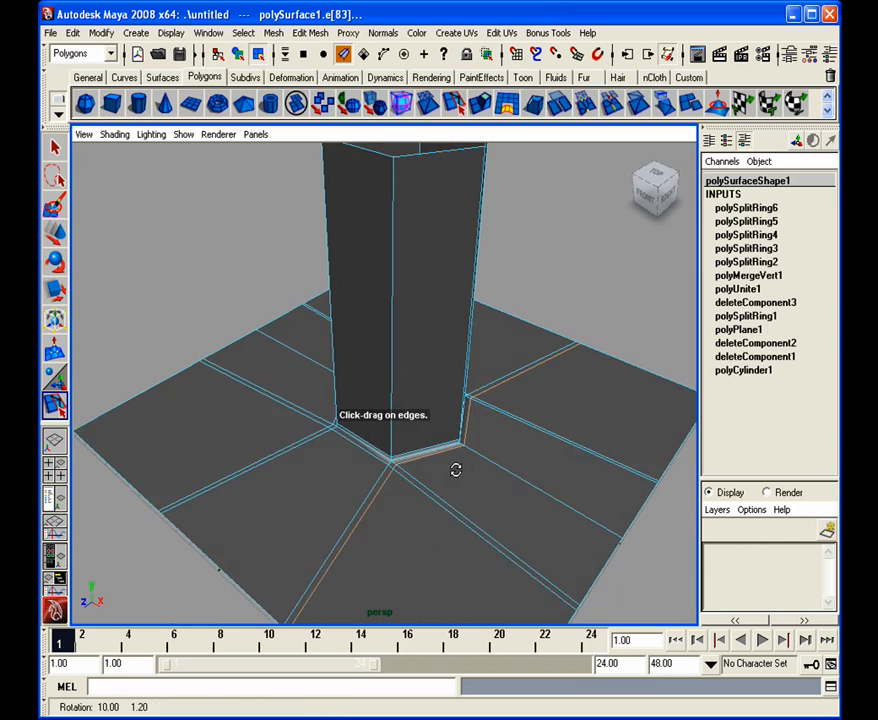
pyautogui.moveTo(455, 470); pyautogui.dragTo(365, 418)
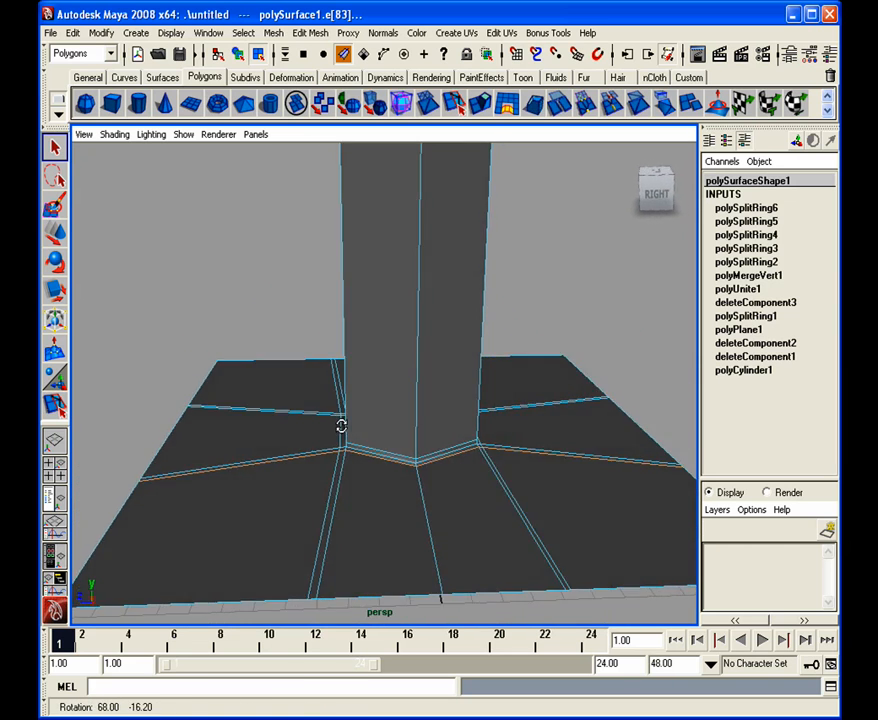
pyautogui.moveTo(342, 425); pyautogui.dragTo(400, 427)
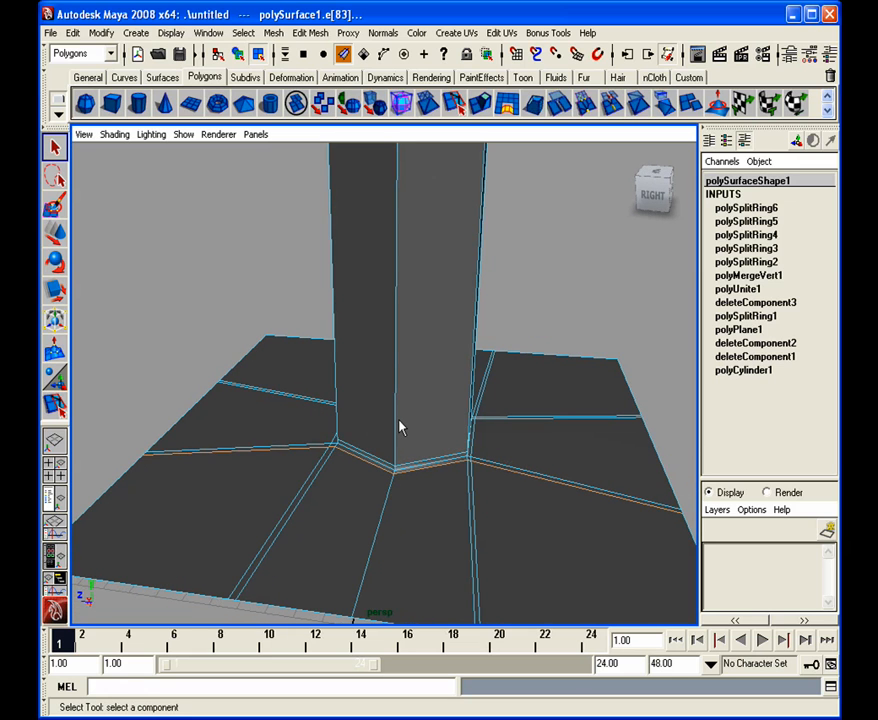
pyautogui.moveTo(400, 420); pyautogui.dragTo(515, 315)
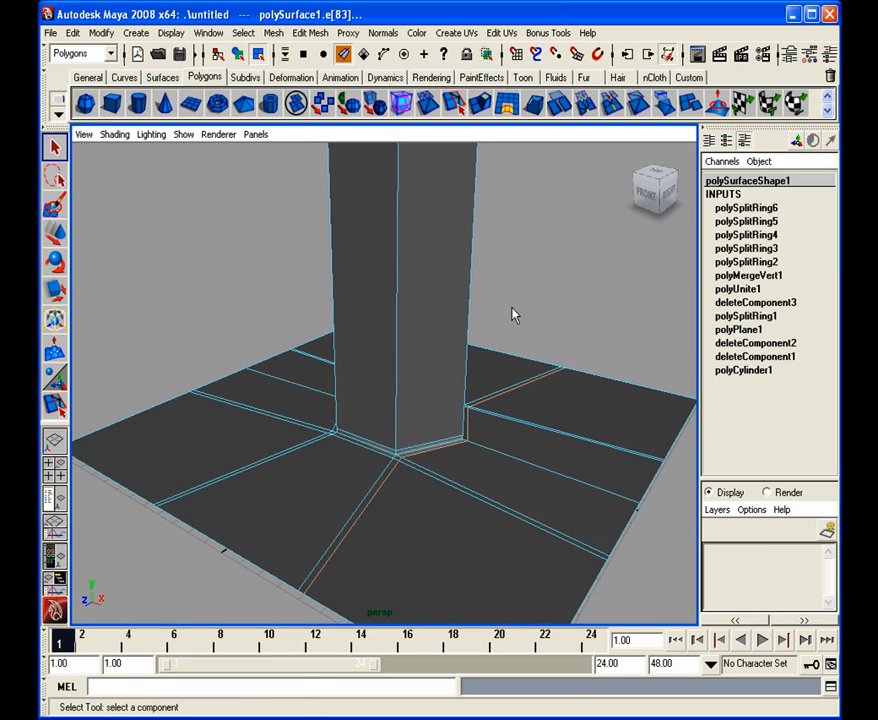
pyautogui.moveTo(532, 453)
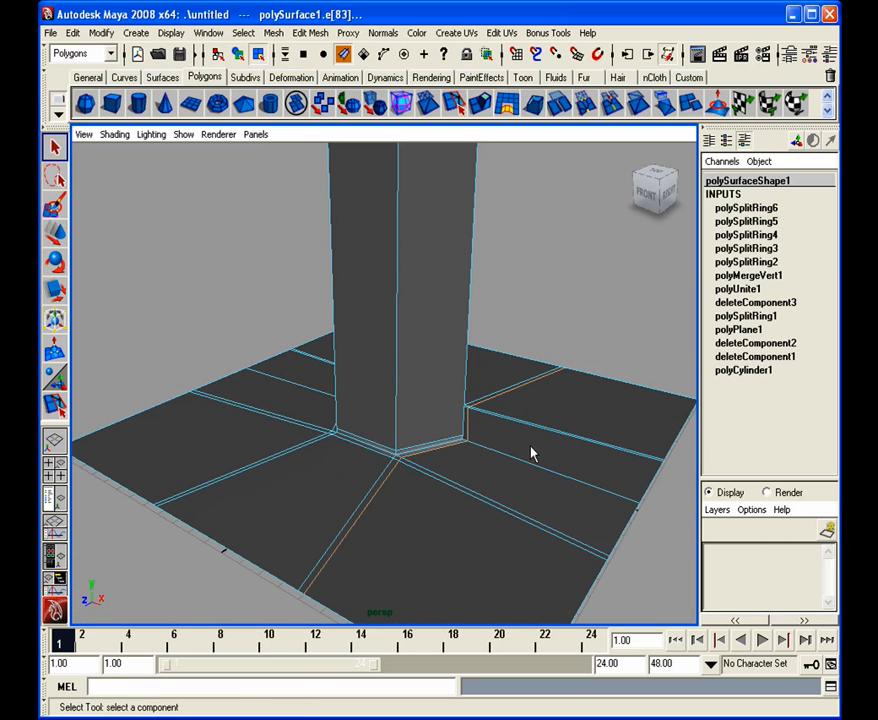
pyautogui.moveTo(471, 467)
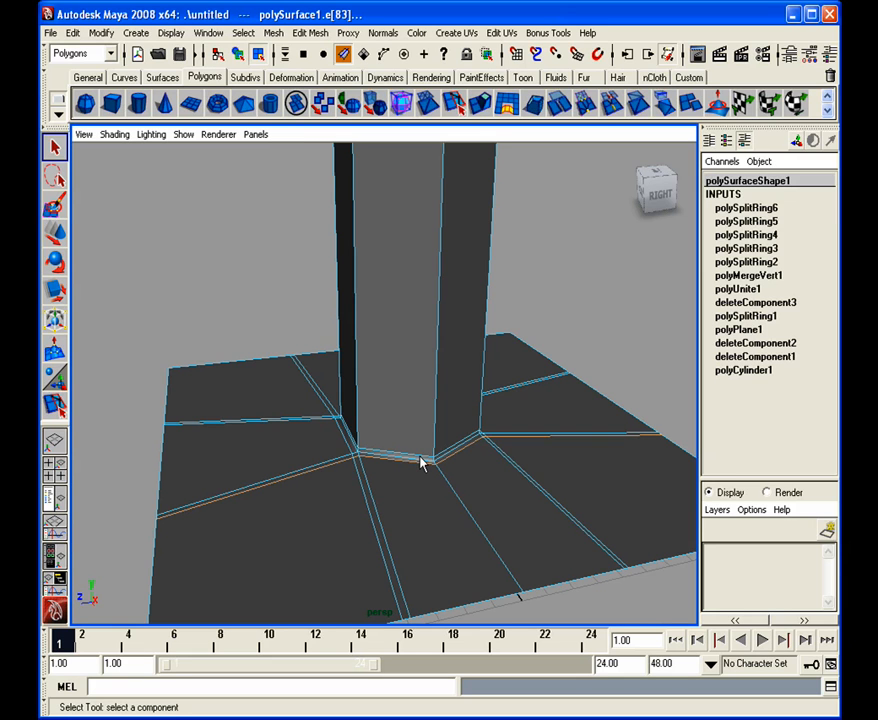
# Orbit closer around the column base to inspect the new loops and corner.
pyautogui.moveTo(420, 463); pyautogui.dragTo(371, 489)
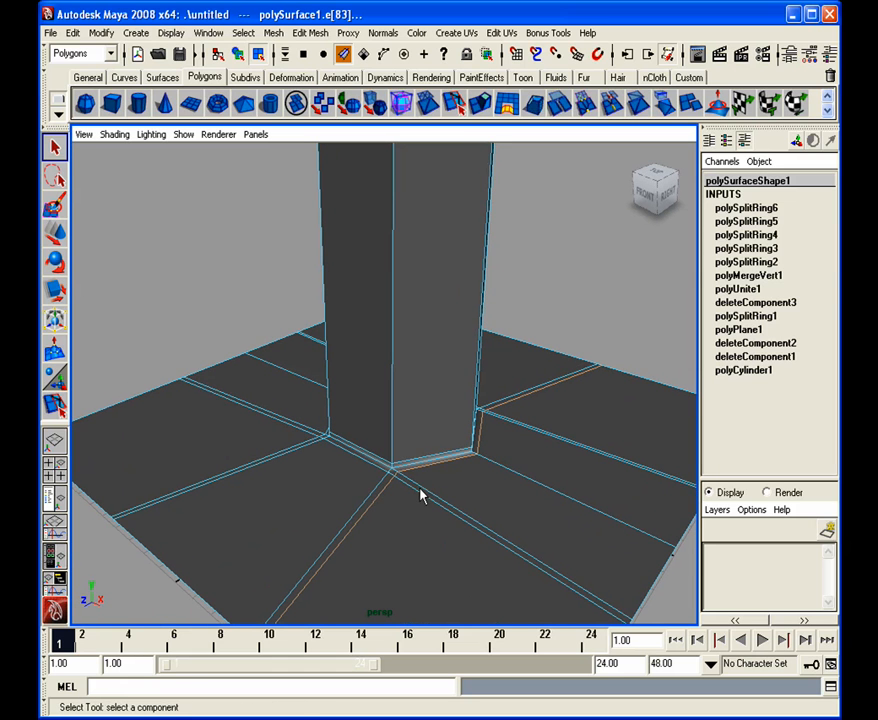
pyautogui.moveTo(420, 495); pyautogui.dragTo(440, 520)
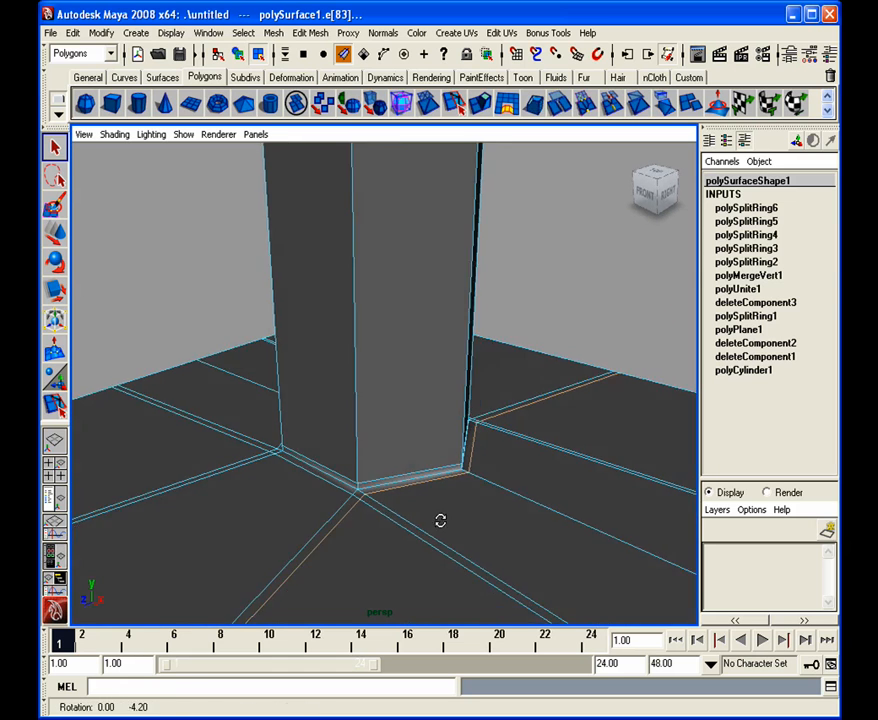
pyautogui.moveTo(440, 520); pyautogui.dragTo(455, 527)
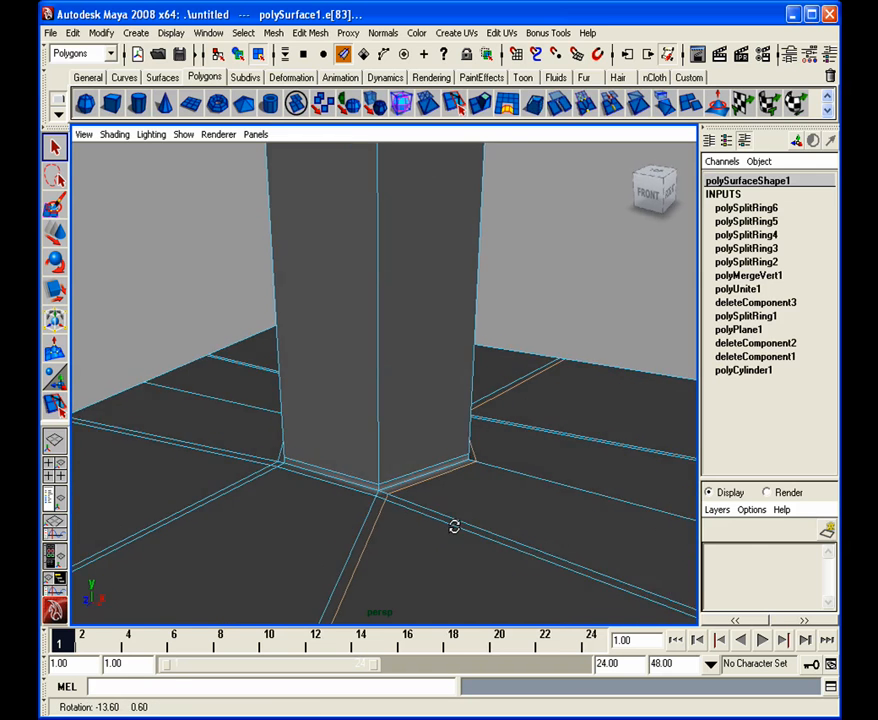
pyautogui.moveTo(453, 527); pyautogui.dragTo(435, 480)
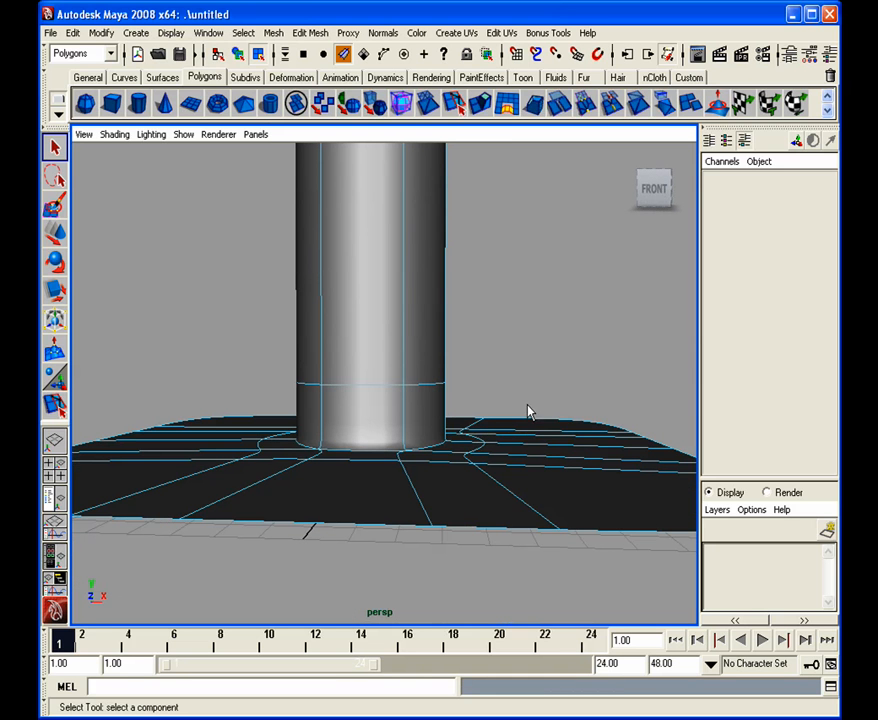
# Orbit around the smoothed column base to inspect the rounded corner.
pyautogui.moveTo(530, 410); pyautogui.dragTo(524, 393)
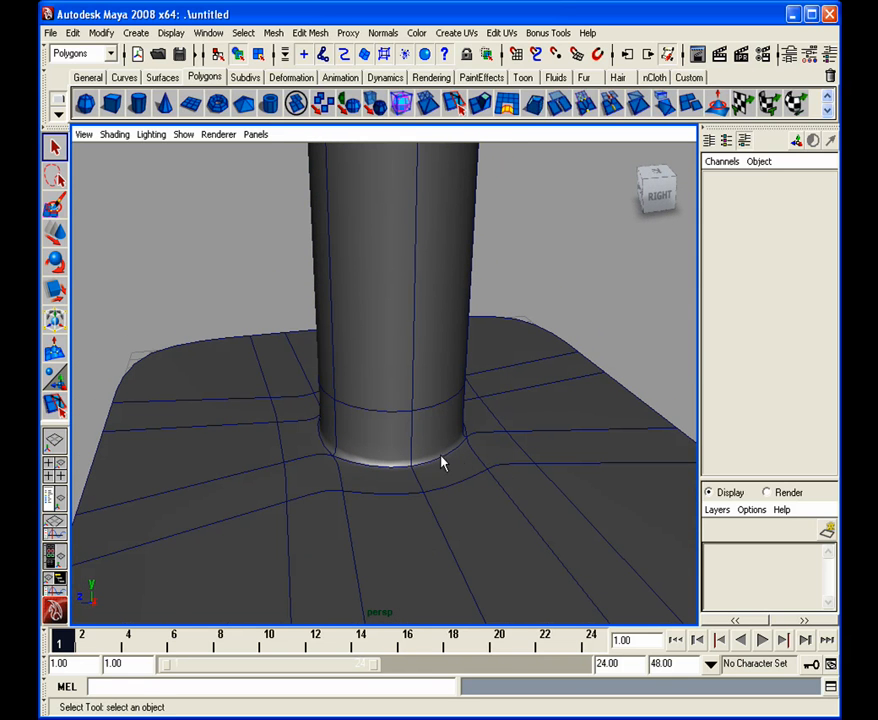
pyautogui.moveTo(424, 473)
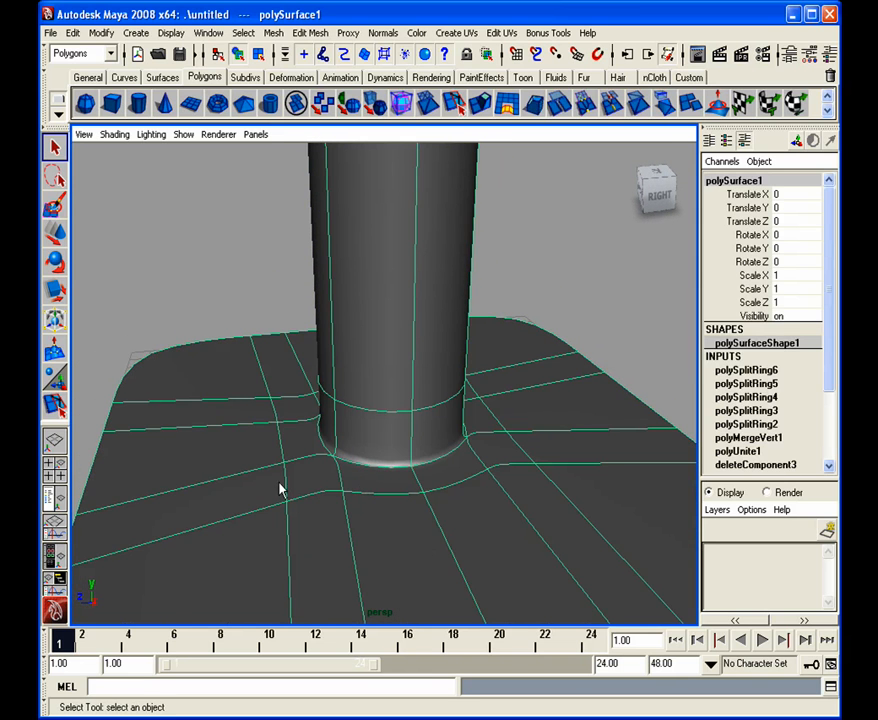
pyautogui.moveTo(280, 490); pyautogui.dragTo(415, 418)
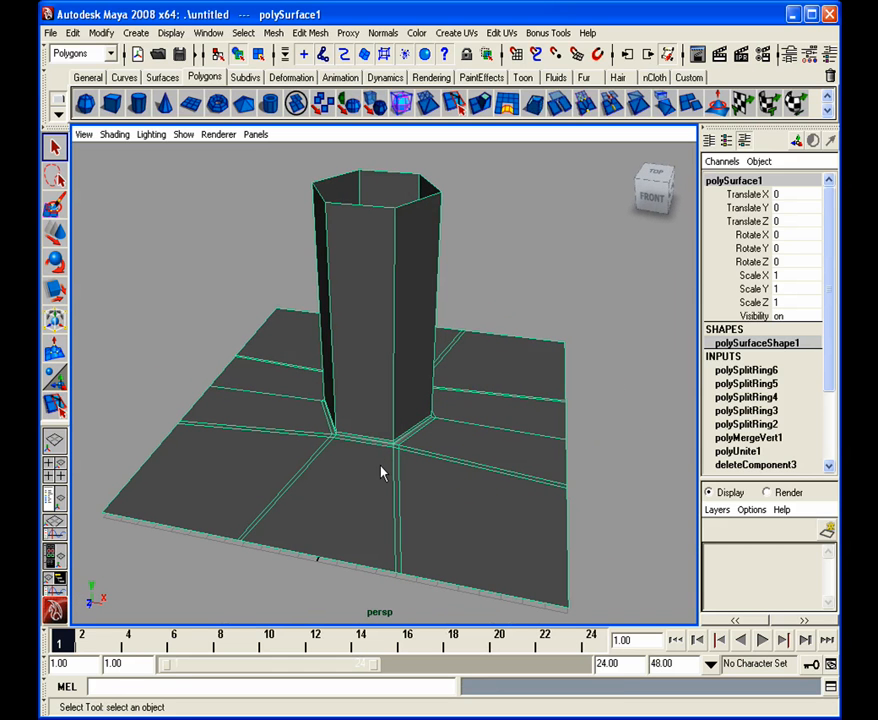
pyautogui.moveTo(411, 578)
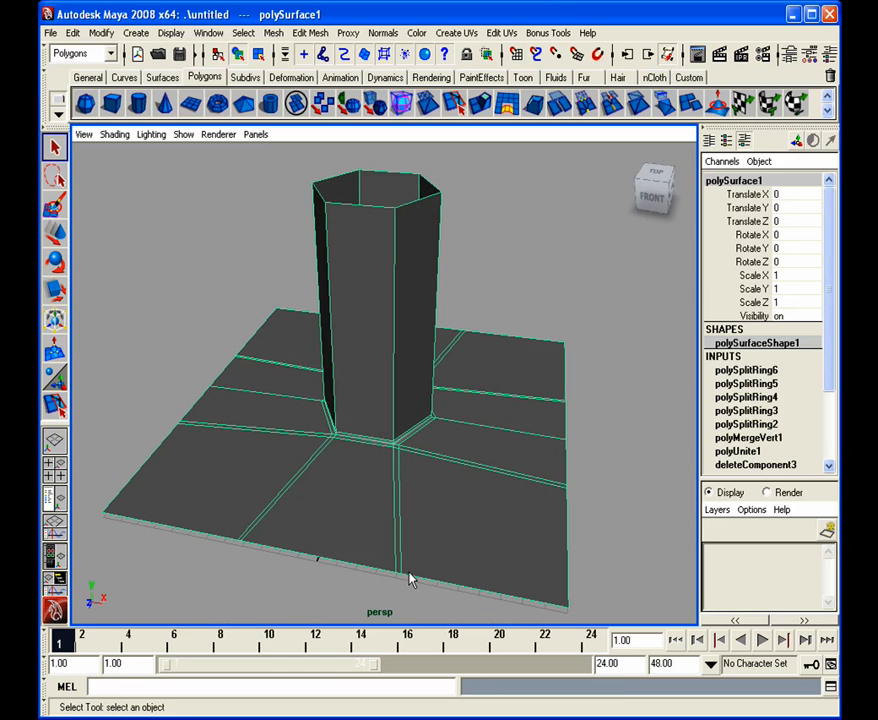
pyautogui.moveTo(350, 468)
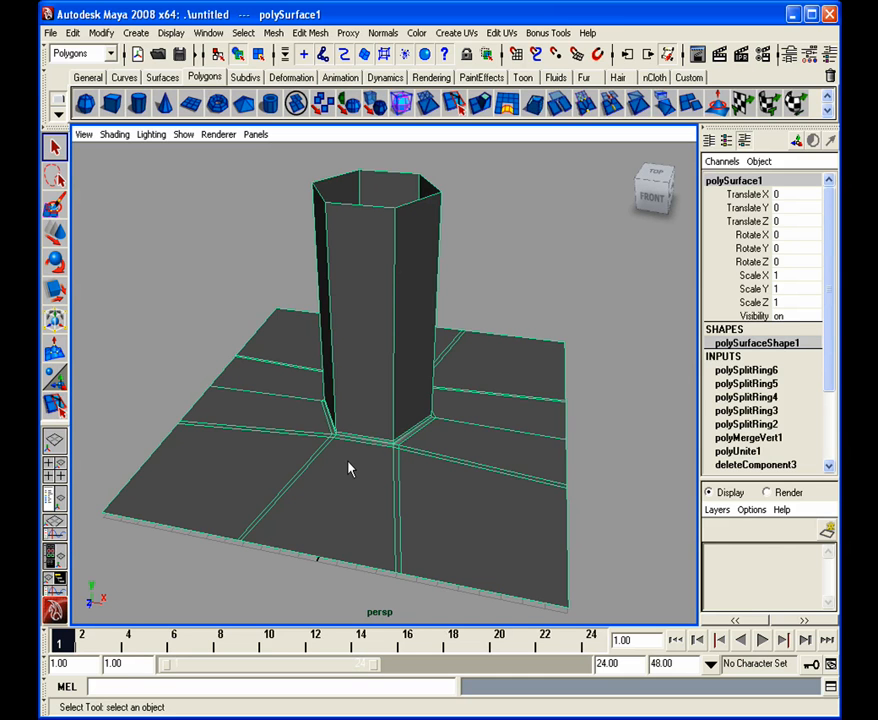
pyautogui.moveTo(347, 448)
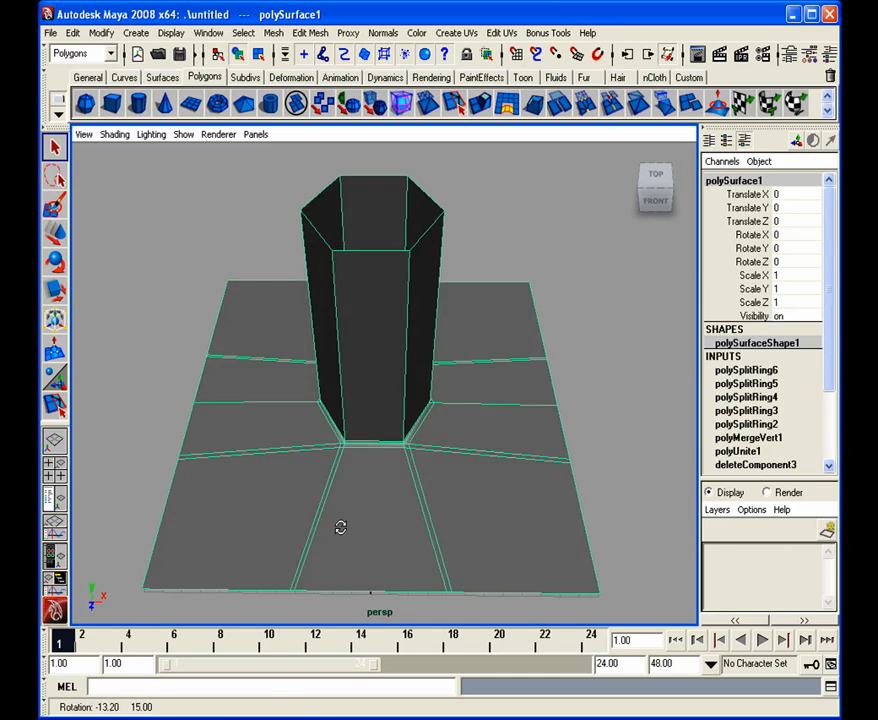
# Orbit from above to a higher three-quarter view of the column's base loops.
pyautogui.moveTo(340, 528); pyautogui.dragTo(331, 514)
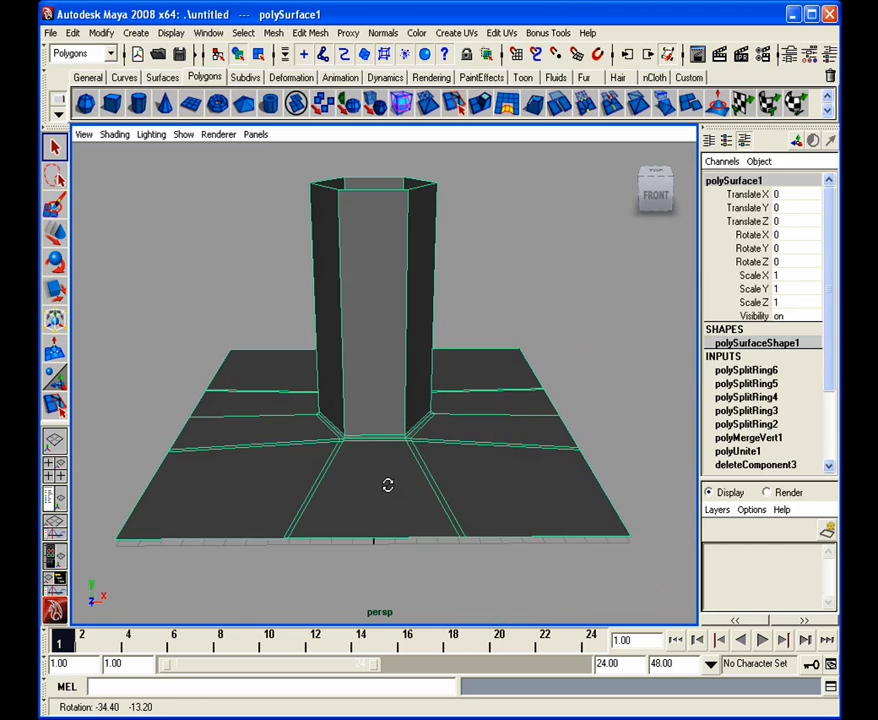
pyautogui.moveTo(388, 485); pyautogui.dragTo(350, 513)
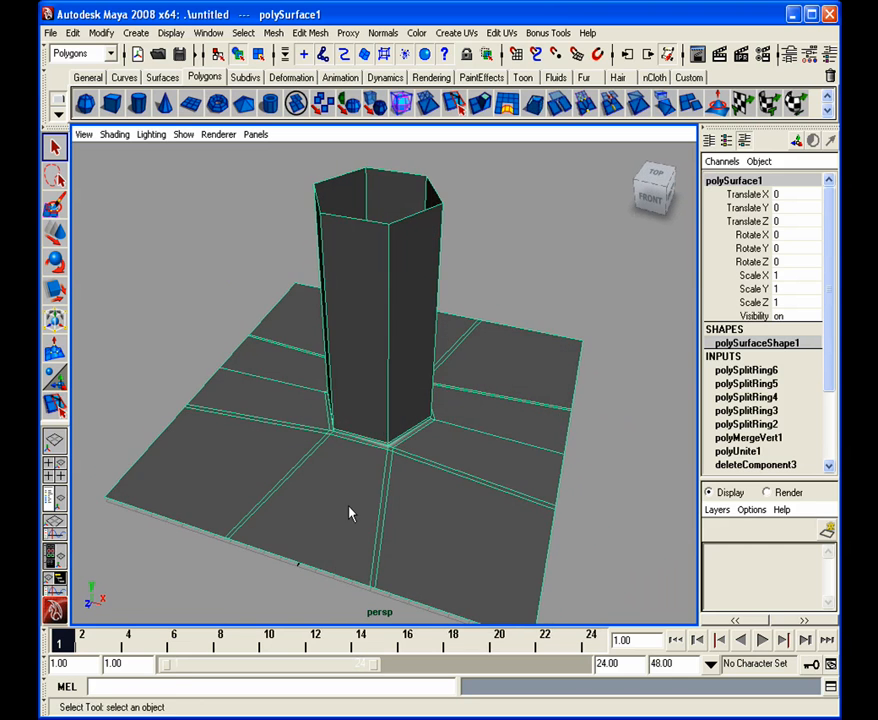
pyautogui.moveTo(350, 513); pyautogui.dragTo(413, 467)
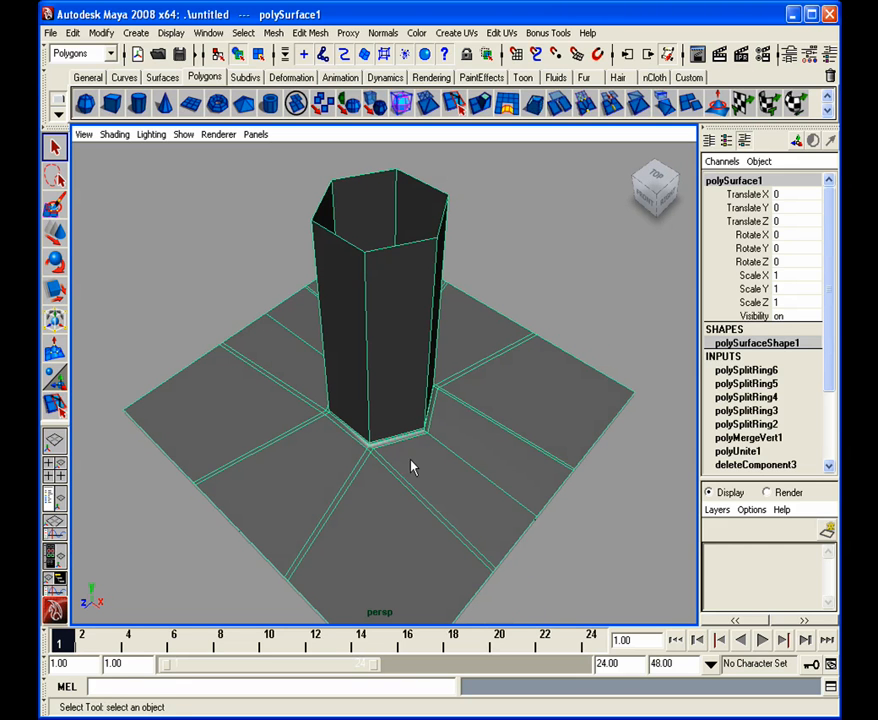
pyautogui.moveTo(340, 380)
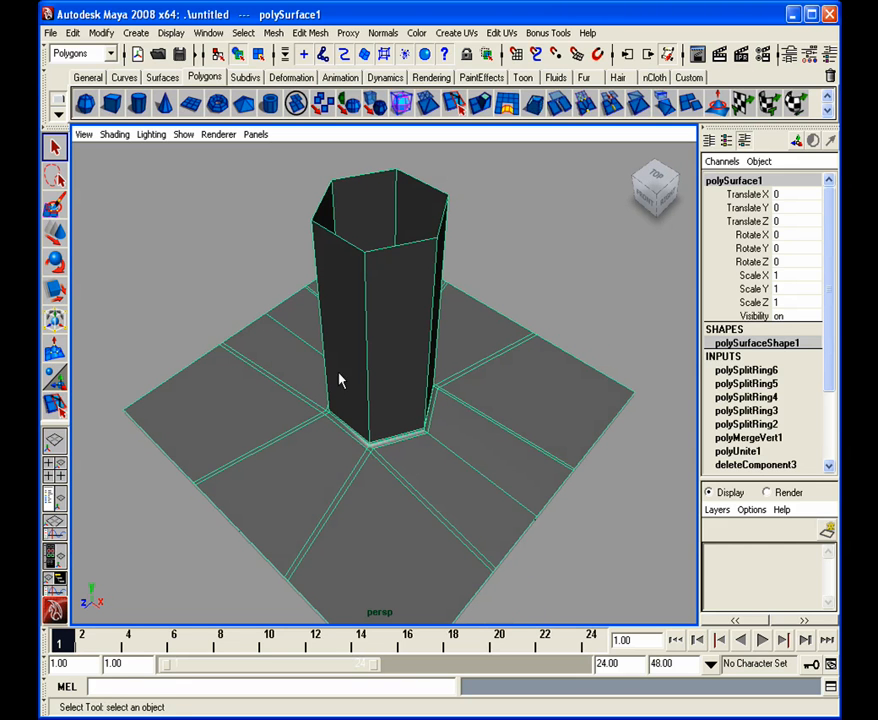
pyautogui.moveTo(330, 422)
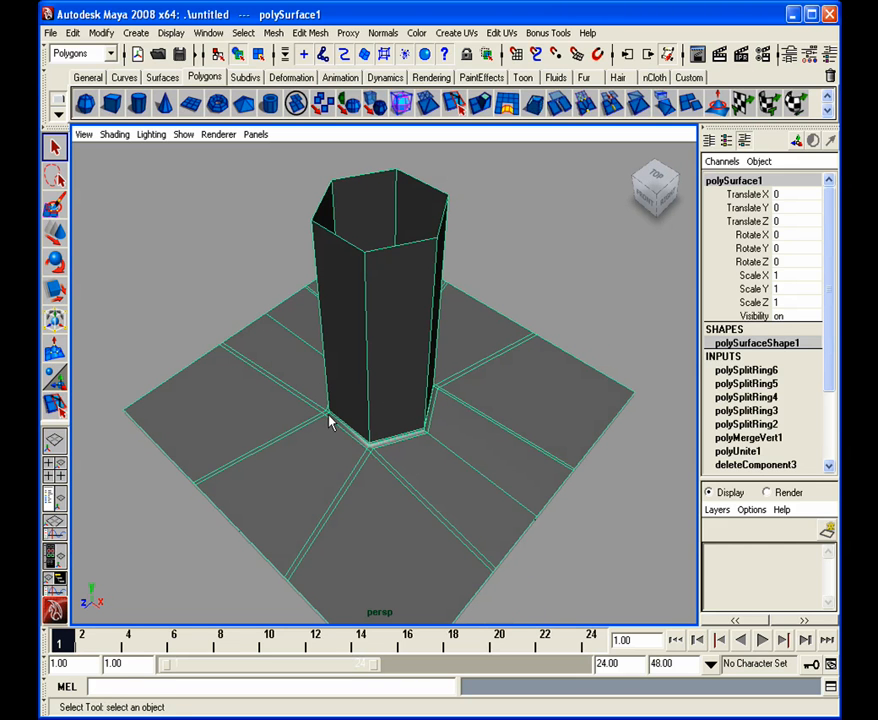
pyautogui.moveTo(385, 443)
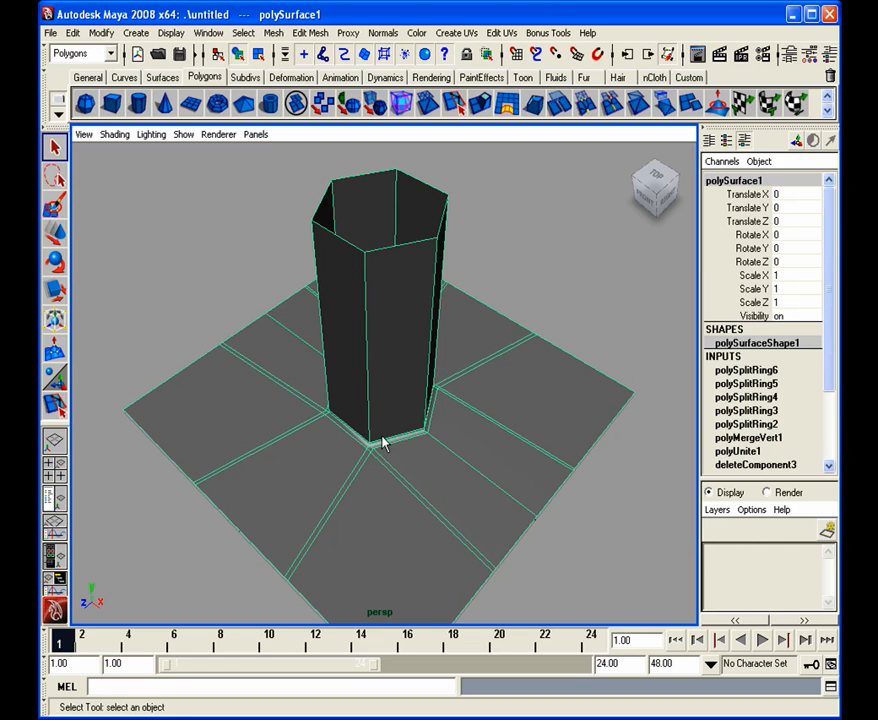
pyautogui.moveTo(437, 395)
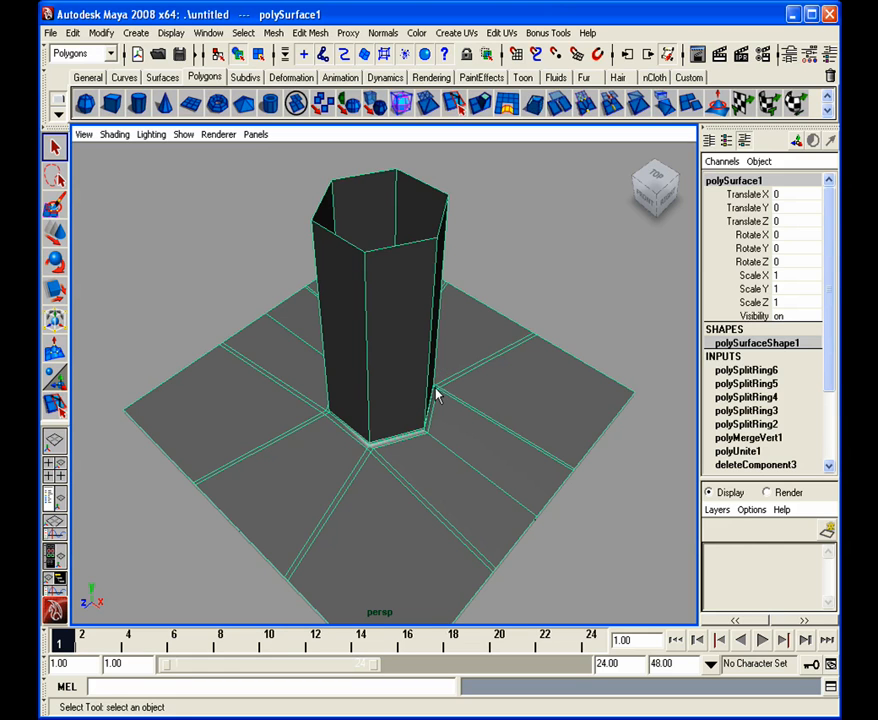
pyautogui.moveTo(366, 481)
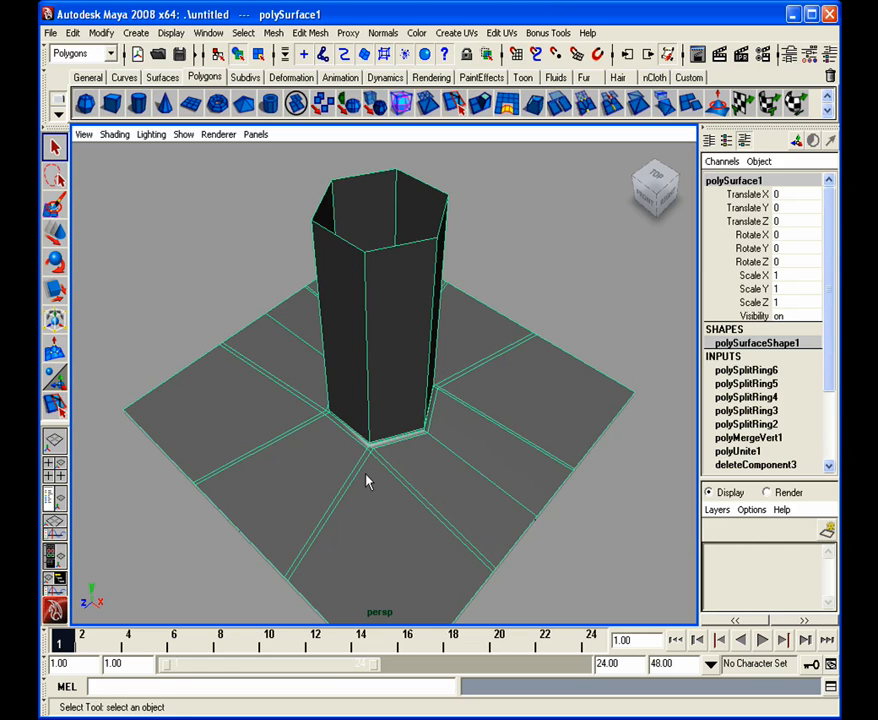
pyautogui.moveTo(235, 410)
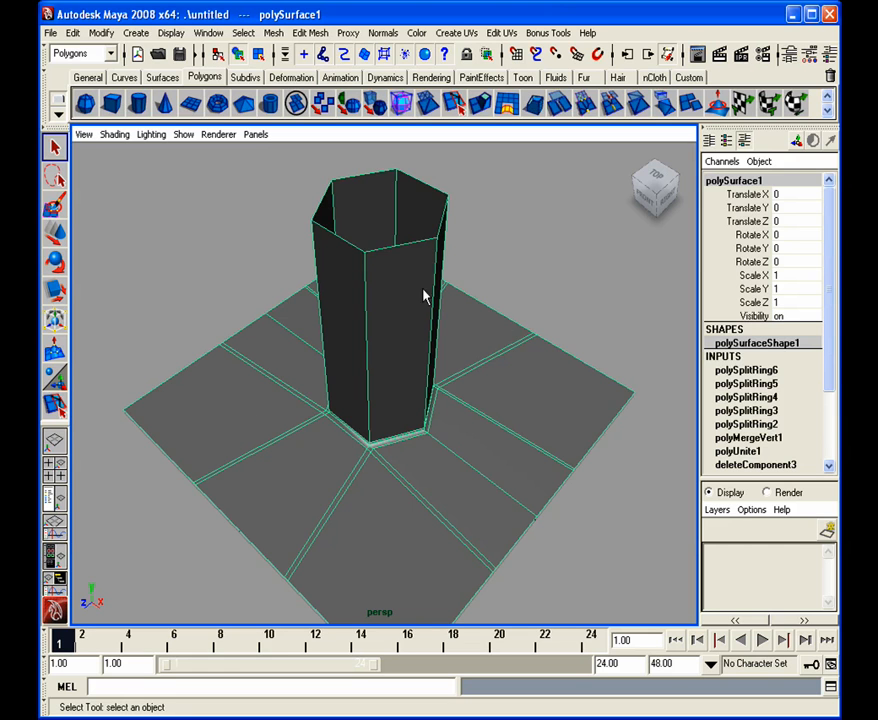
pyautogui.moveTo(421, 430)
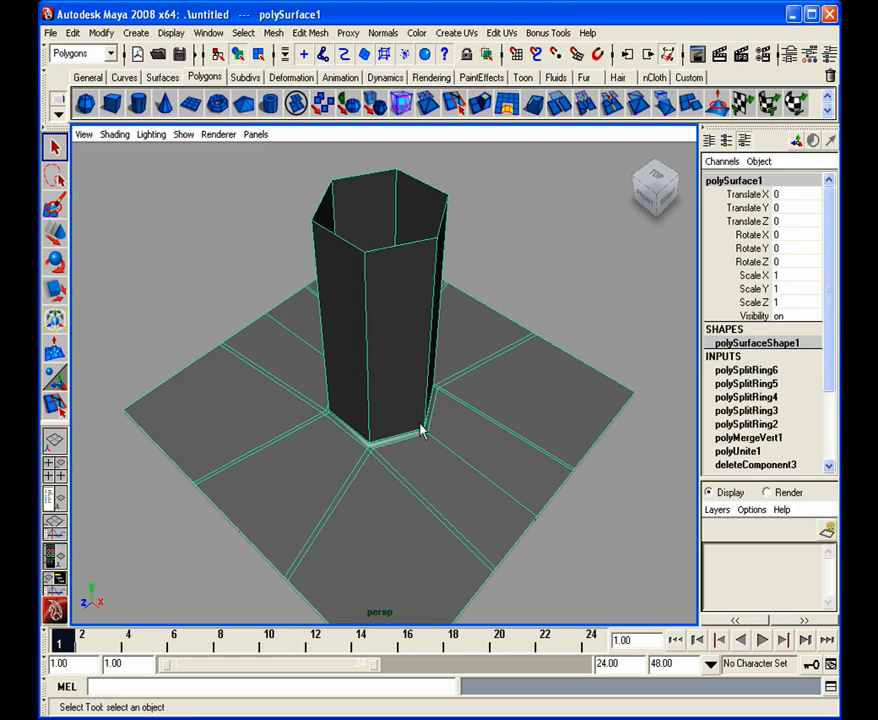
pyautogui.moveTo(362, 428)
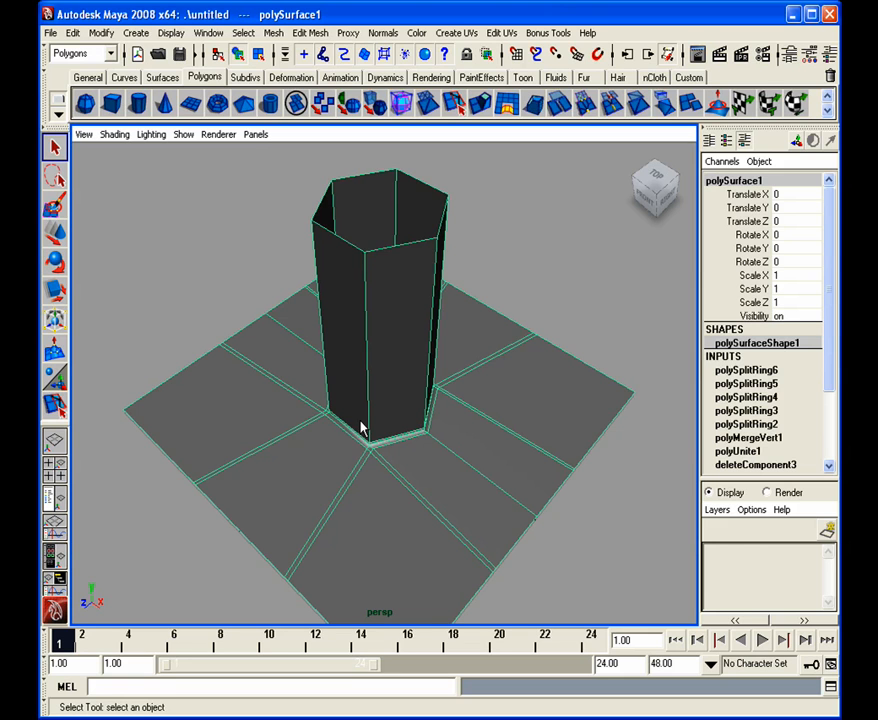
pyautogui.moveTo(507, 443)
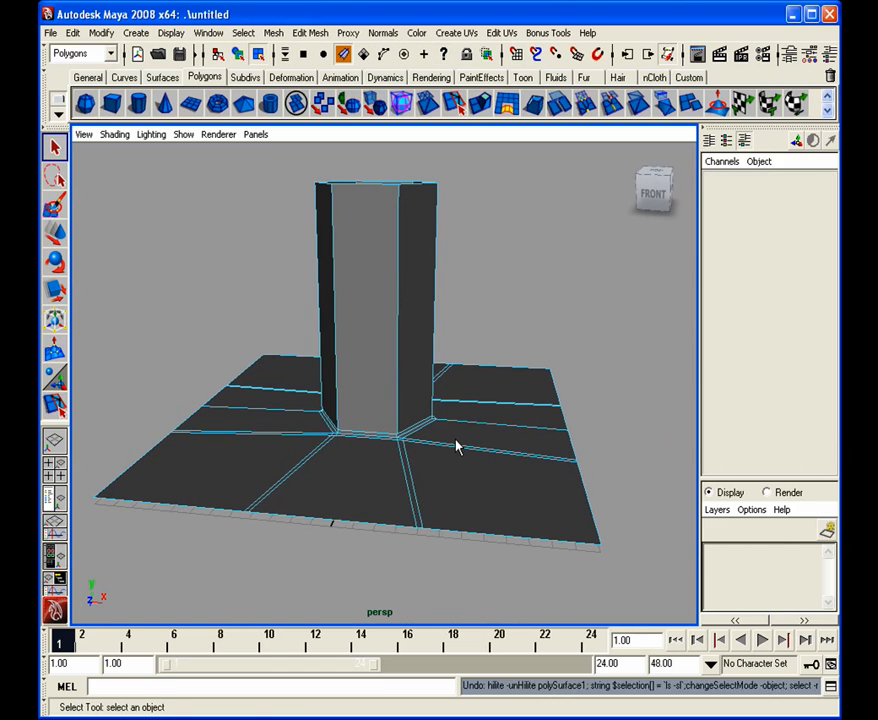
# Remove the combined mesh so only the open-ended hexagonal column remains.
pyautogui.click(455, 446)
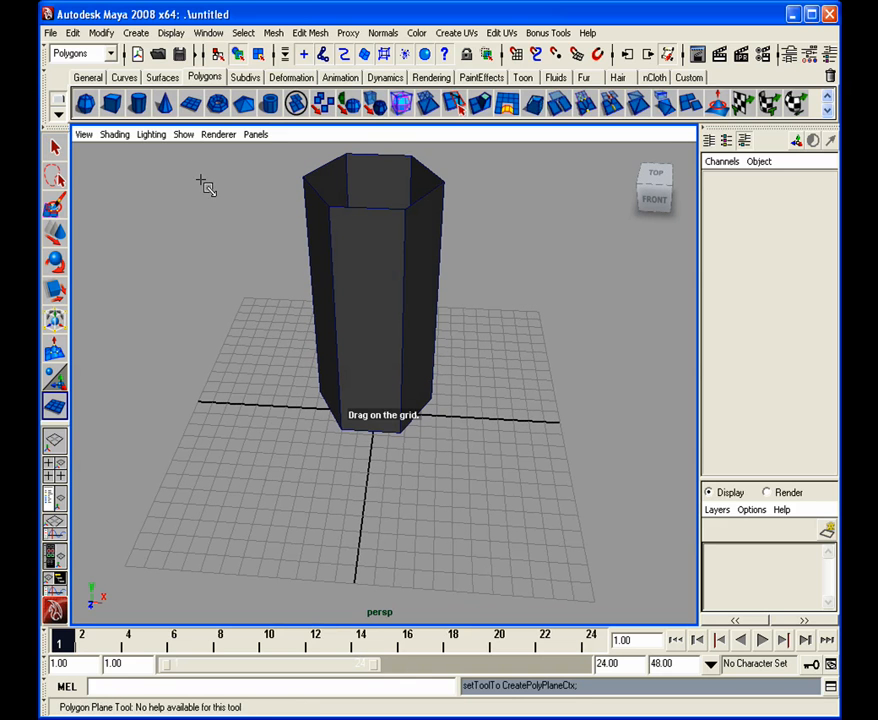
# Drag out a polygon plane under the column, set 3 subdivisions, and raise it.
pyautogui.moveTo(205, 185); pyautogui.dragTo(385, 435)
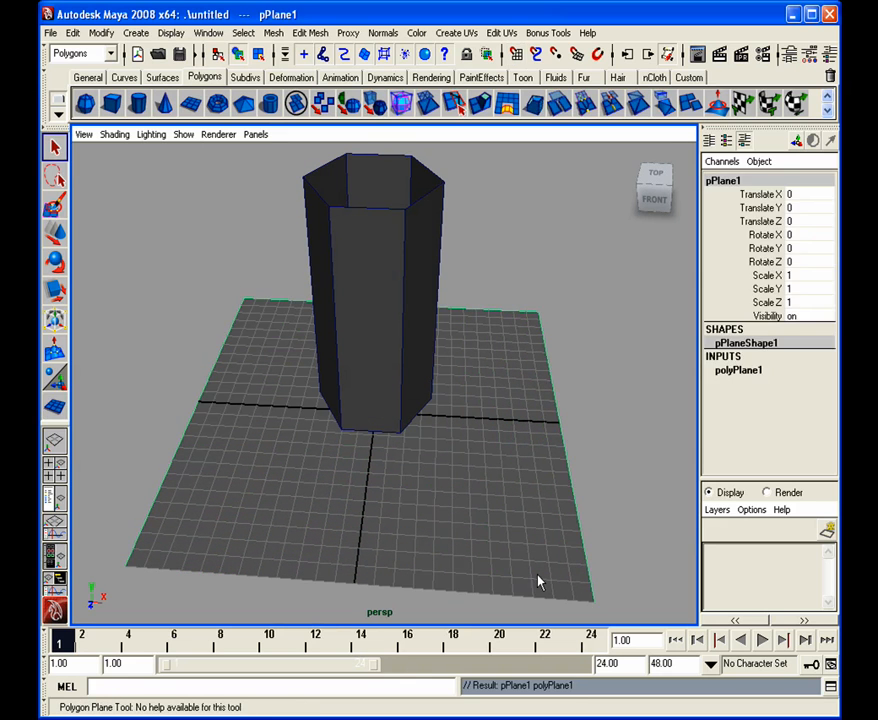
pyautogui.click(738, 370)
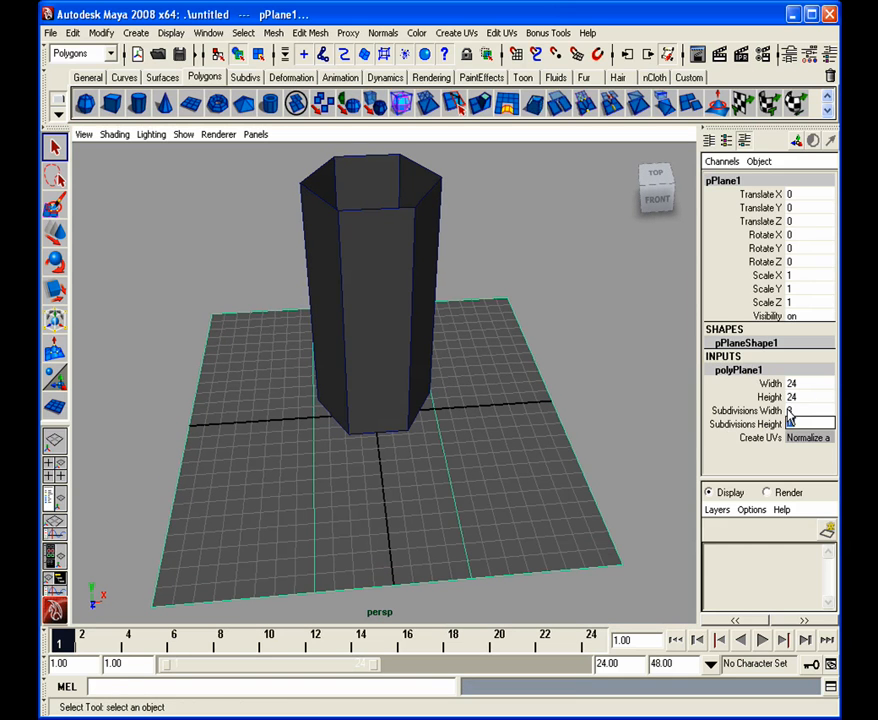
pyautogui.click(738, 370)
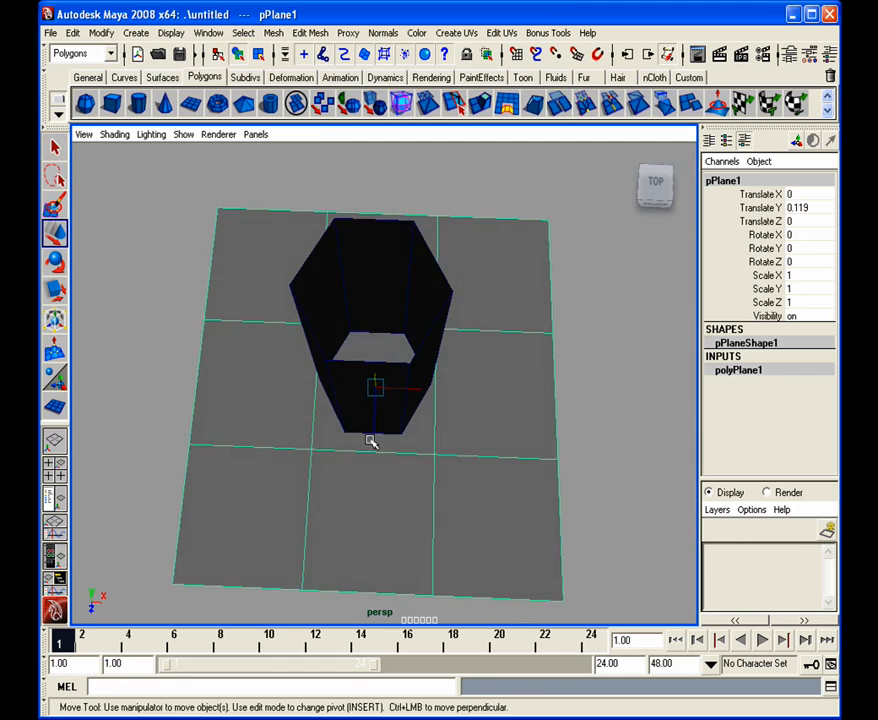
pyautogui.click(656, 183)
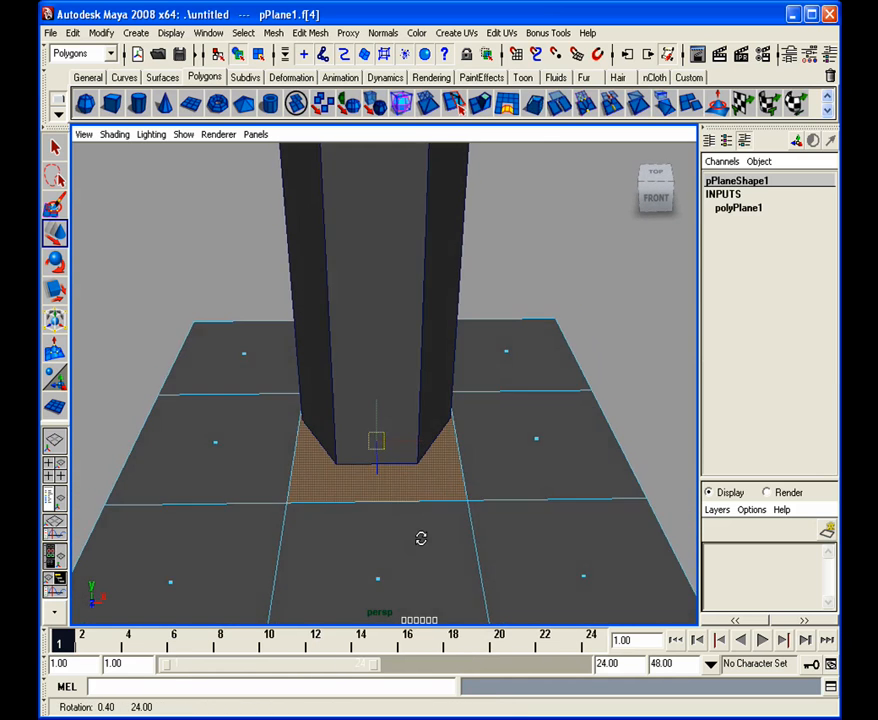
# Orbit to the plane's centre face and scale the extruded face inward.
pyautogui.moveTo(421, 538); pyautogui.dragTo(417, 510)
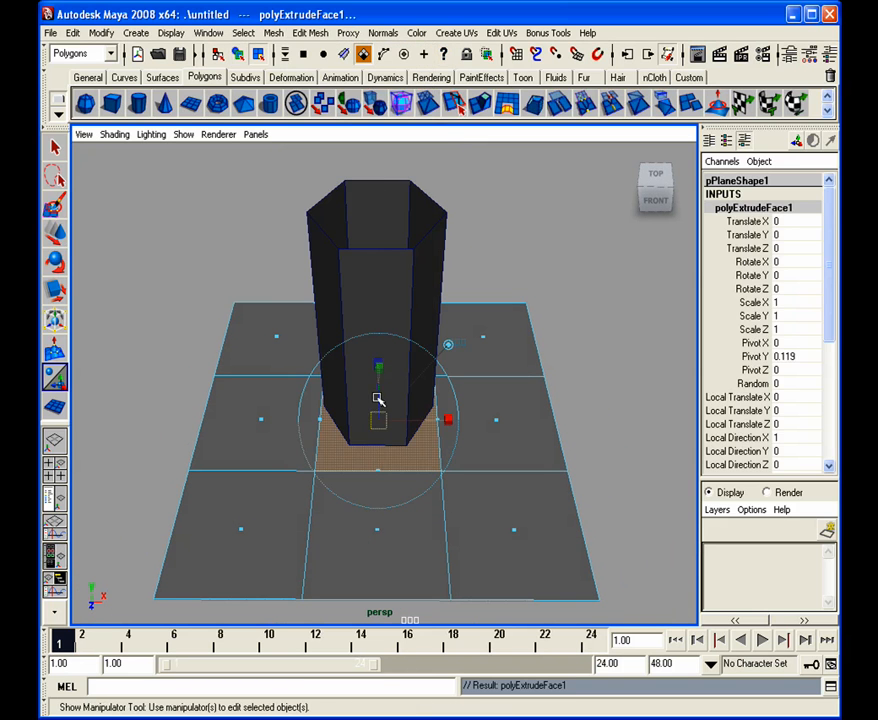
pyautogui.click(55, 290)
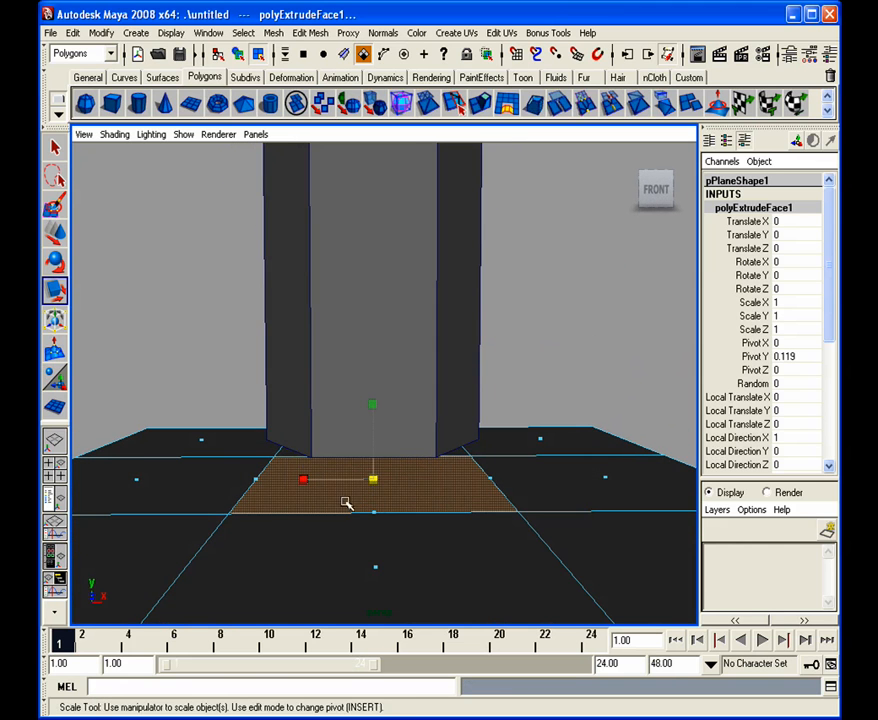
pyautogui.moveTo(373, 481); pyautogui.dragTo(378, 483)
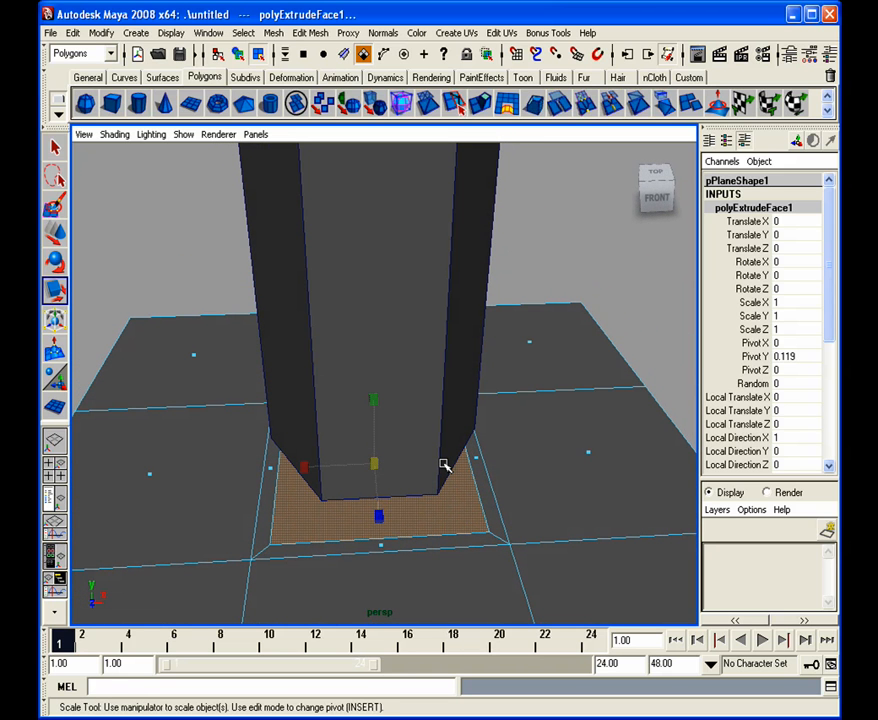
pyautogui.moveTo(502, 421)
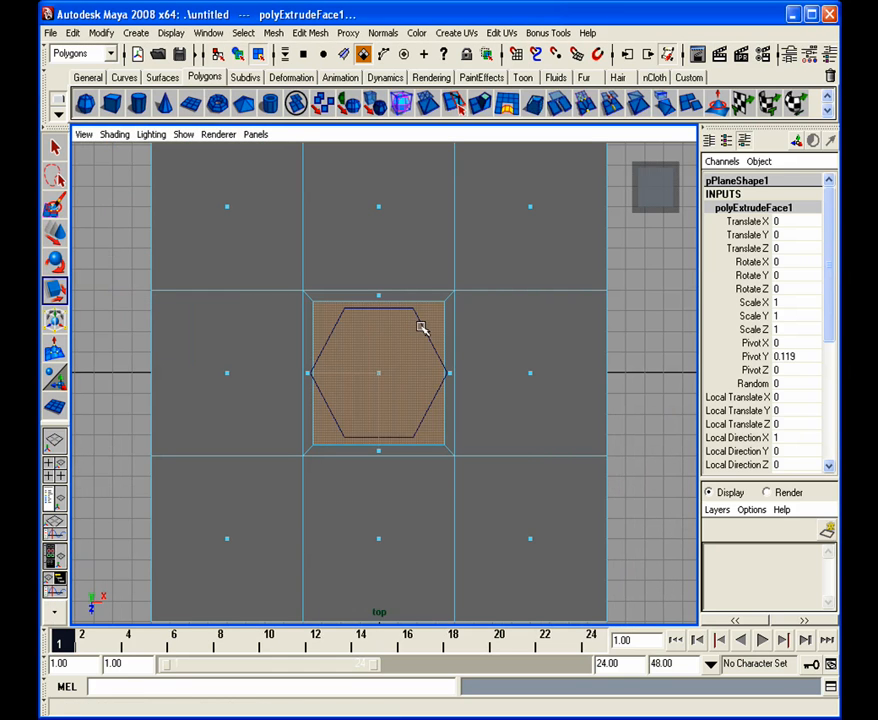
# Switch to object mode via the marking menu to work on the cylinder.
pyautogui.rightClick(420, 328)
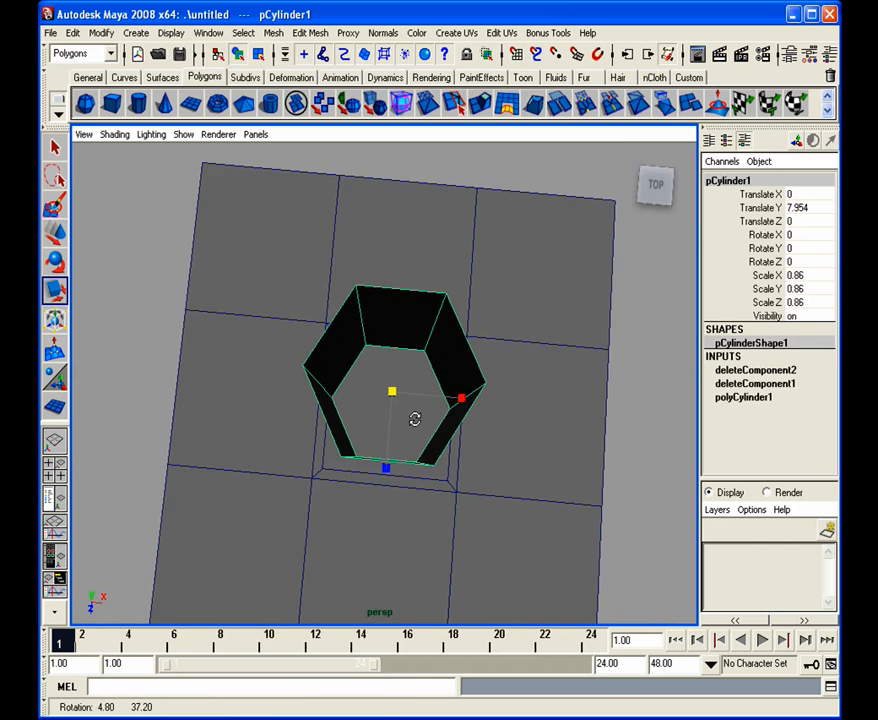
# Switch to top view, then select the inset centre faces beneath the column for deletion.
pyautogui.click(655, 184)
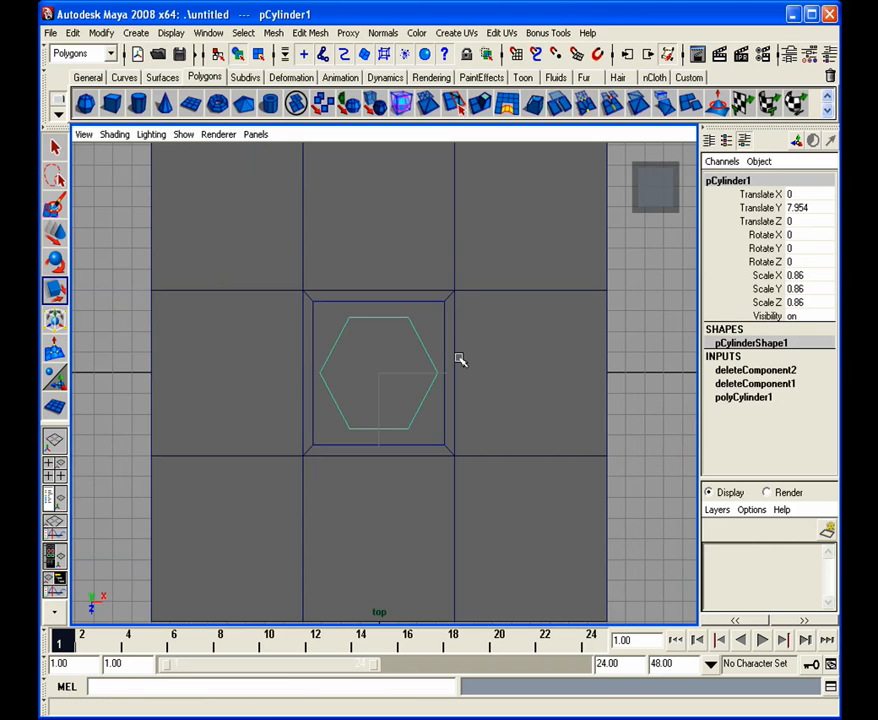
pyautogui.moveTo(310, 373)
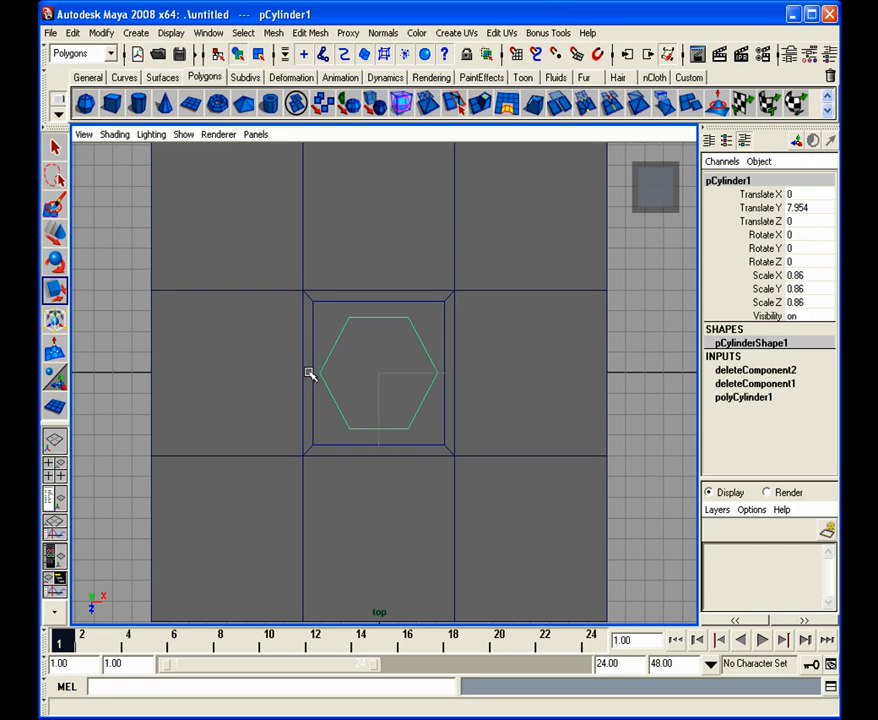
pyautogui.moveTo(335, 373)
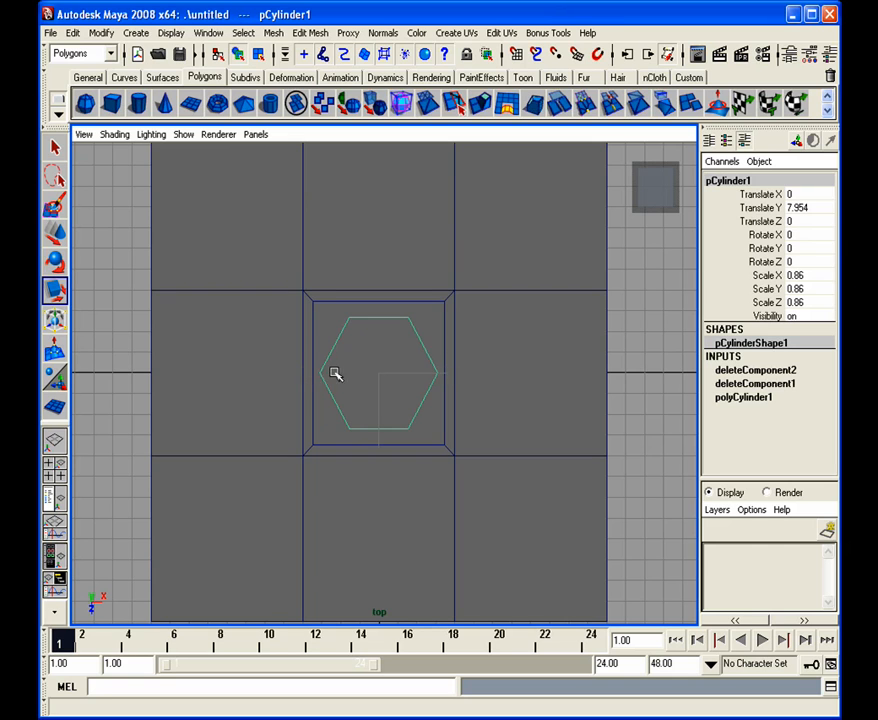
pyautogui.moveTo(443, 381)
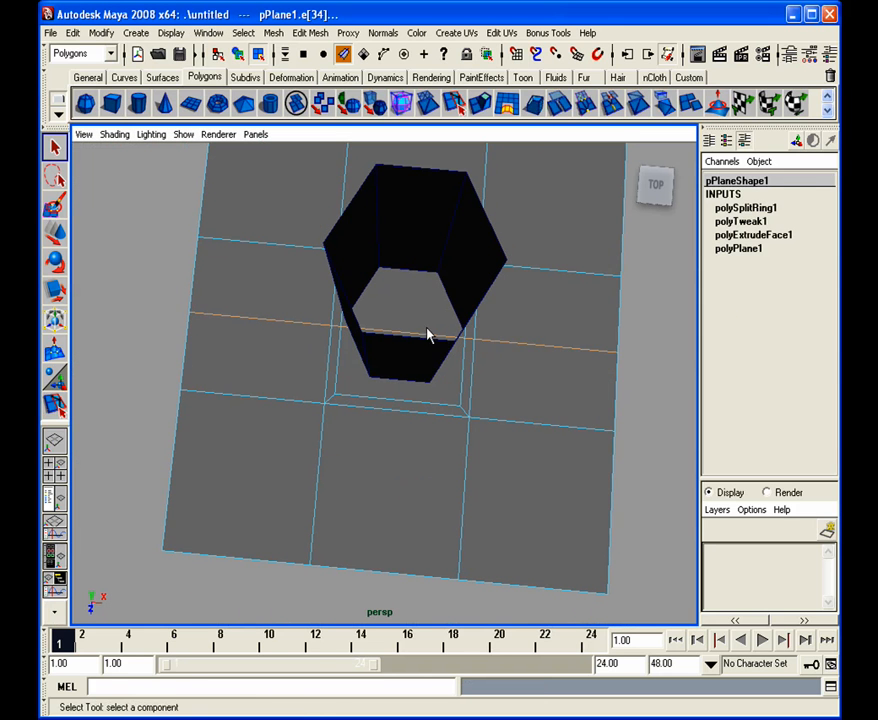
pyautogui.moveTo(430, 335); pyautogui.dragTo(440, 287)
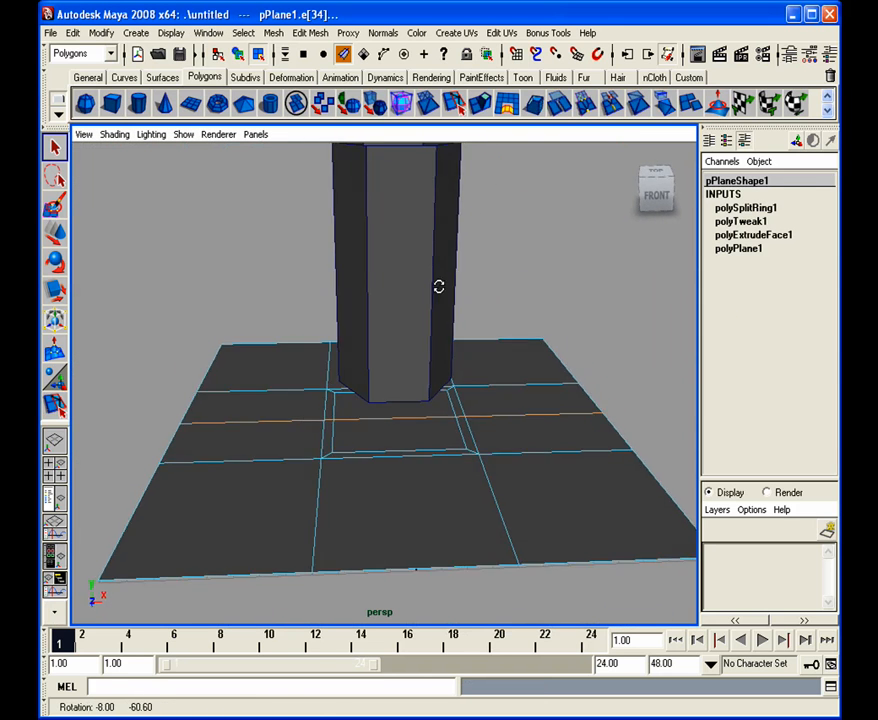
pyautogui.rightClick(393, 450)
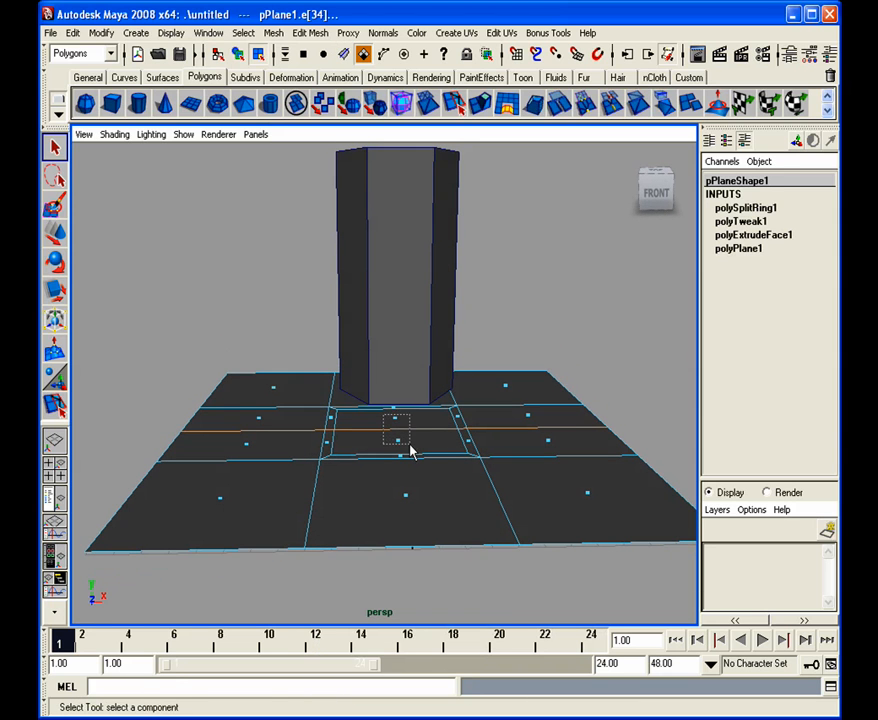
pyautogui.click(405, 435)
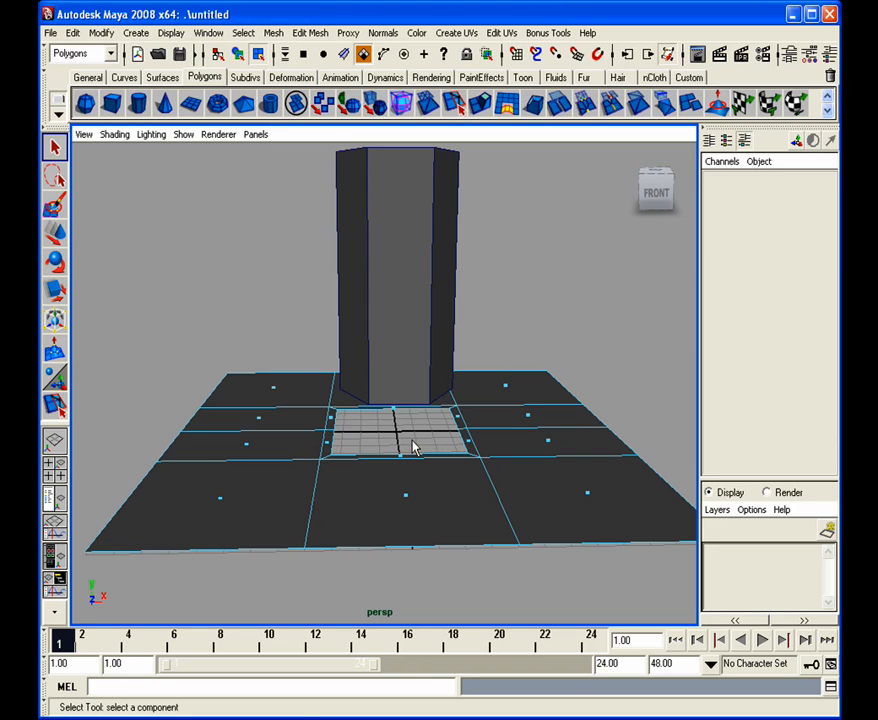
pyautogui.moveTo(410, 450); pyautogui.dragTo(305, 525)
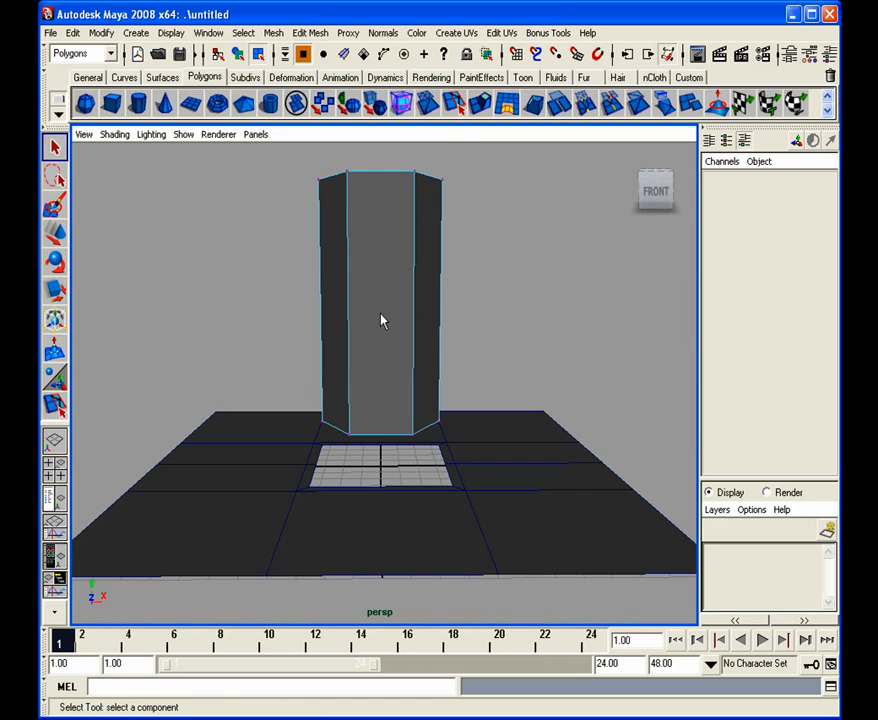
# Select the hexagonal cylinder with the Move tool and lower it into the plane's hole.
pyautogui.click(55, 234)
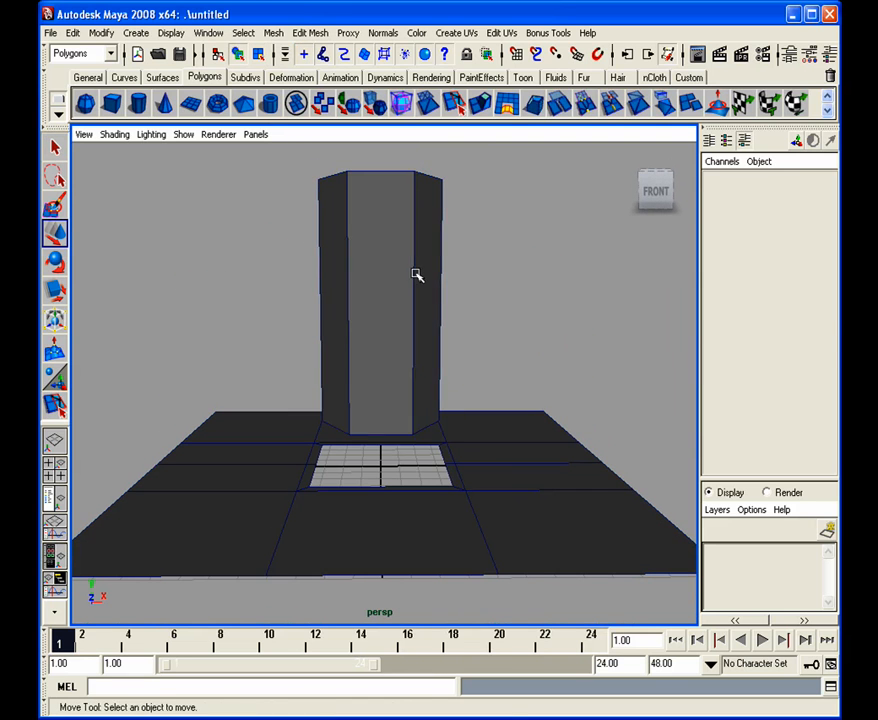
pyautogui.click(380, 310)
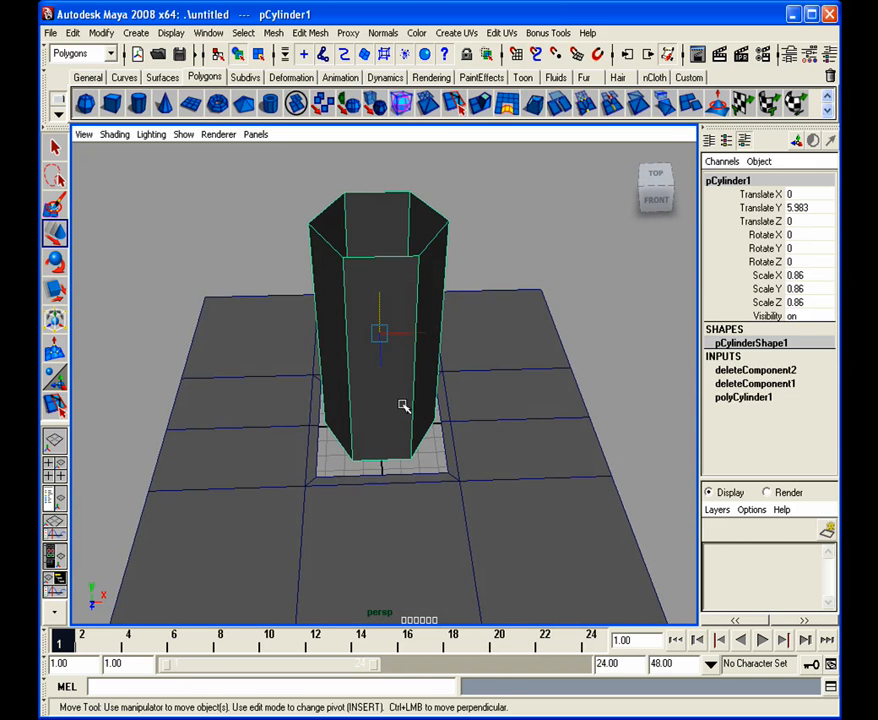
pyautogui.moveTo(400, 405); pyautogui.dragTo(317, 292)
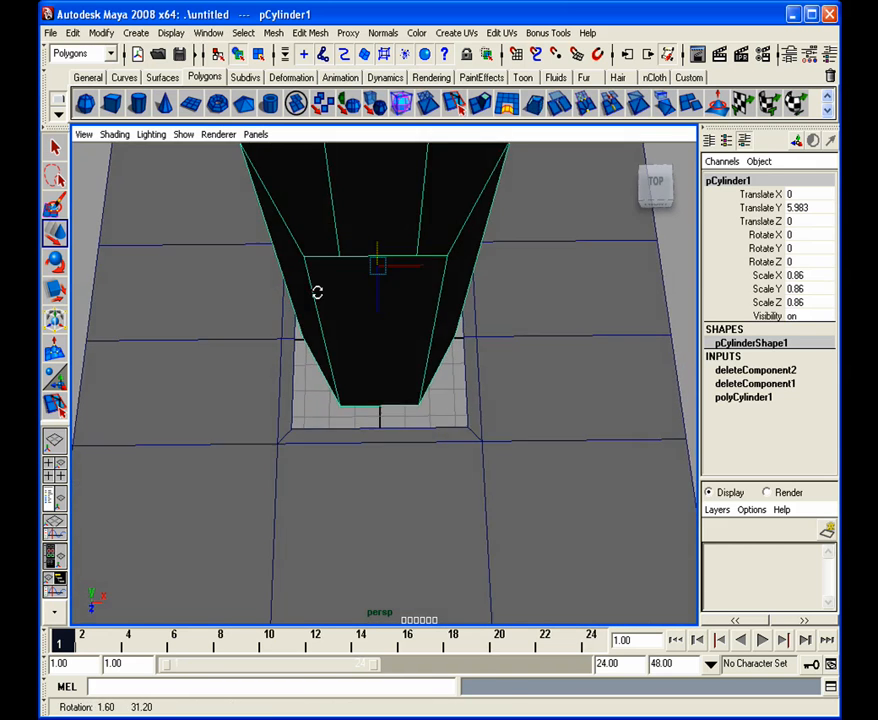
pyautogui.moveTo(317, 291); pyautogui.dragTo(308, 256)
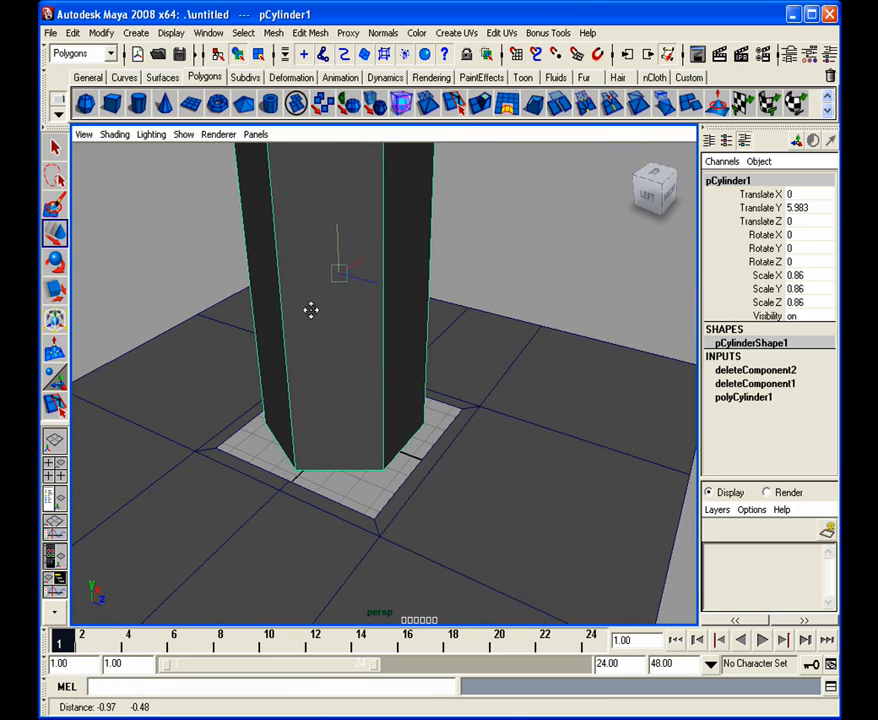
pyautogui.moveTo(310, 310); pyautogui.dragTo(475, 347)
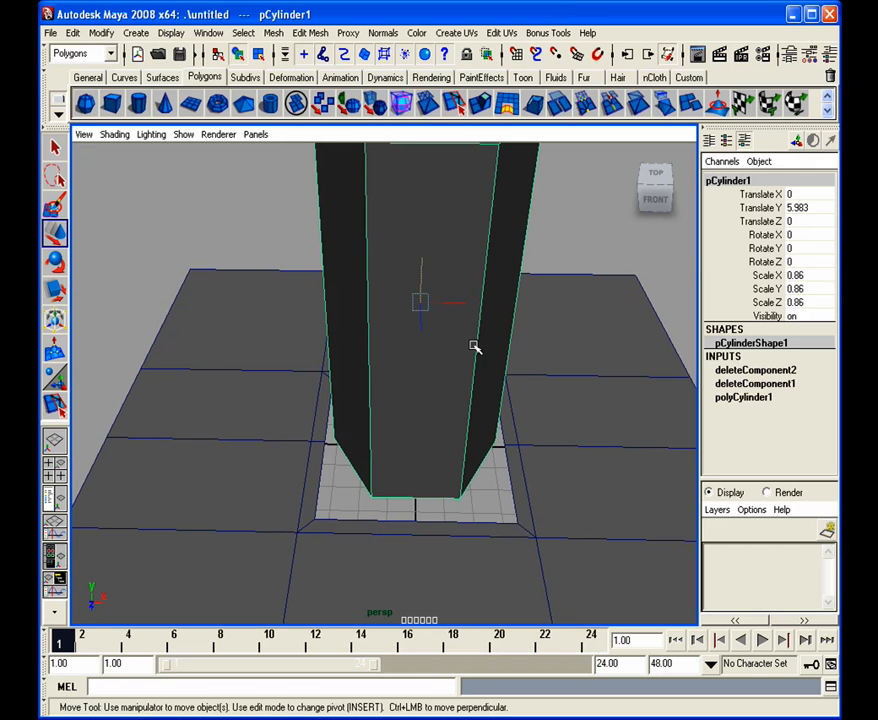
pyautogui.moveTo(475, 347); pyautogui.dragTo(427, 410)
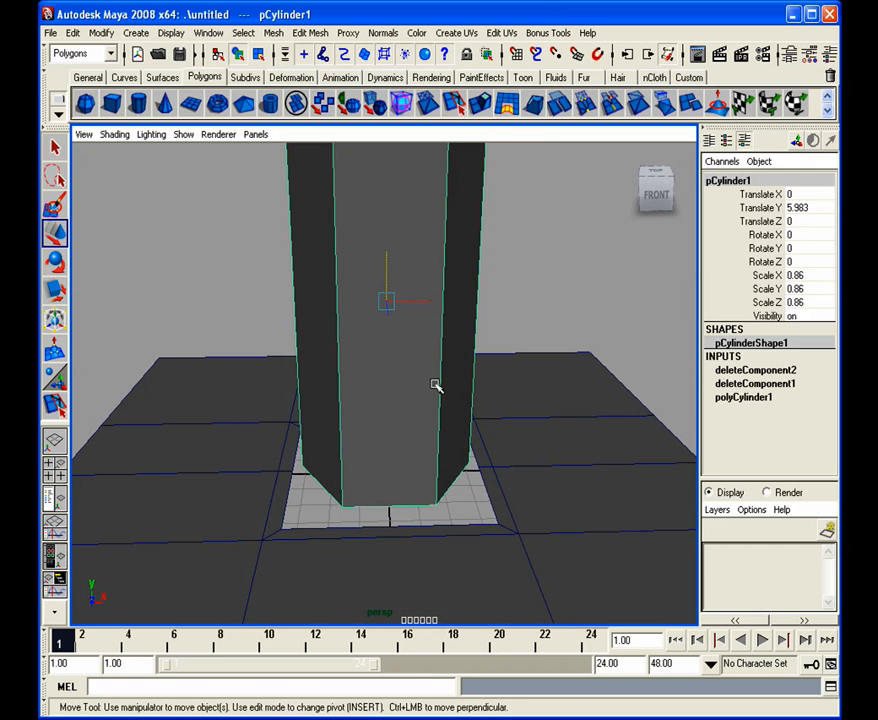
pyautogui.moveTo(435, 385); pyautogui.dragTo(386, 405)
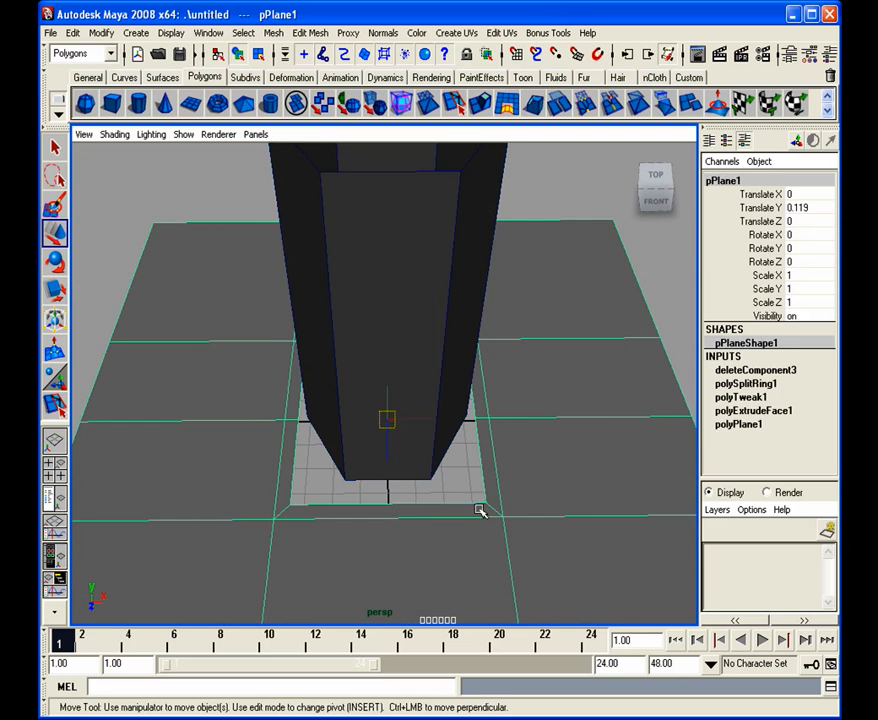
# Drag three of the plane's hole corner vertices onto the matching cylinder base corners.
pyautogui.click(487, 505)
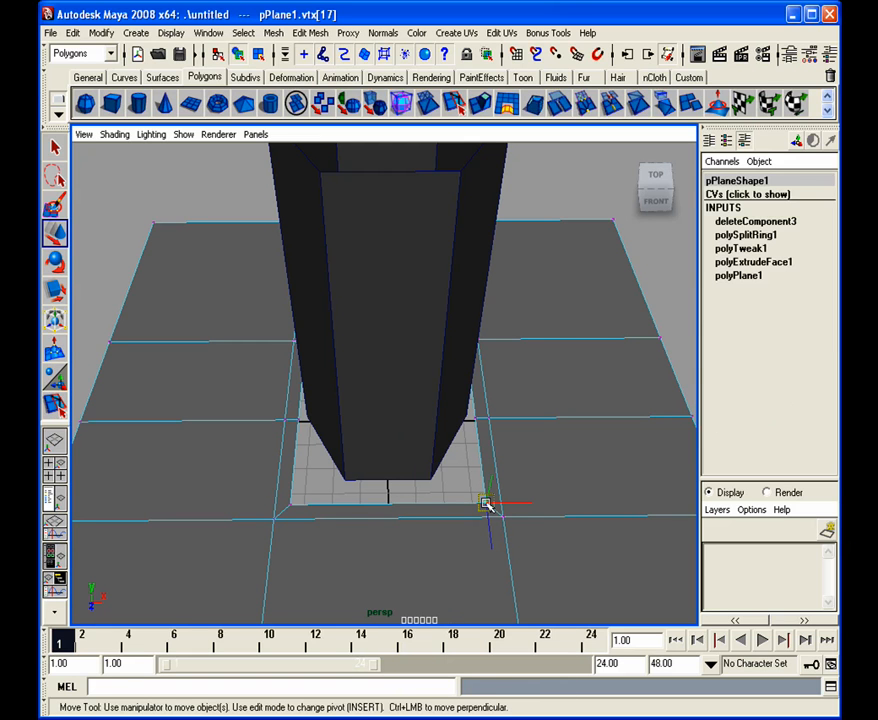
pyautogui.moveTo(487, 503); pyautogui.dragTo(427, 481)
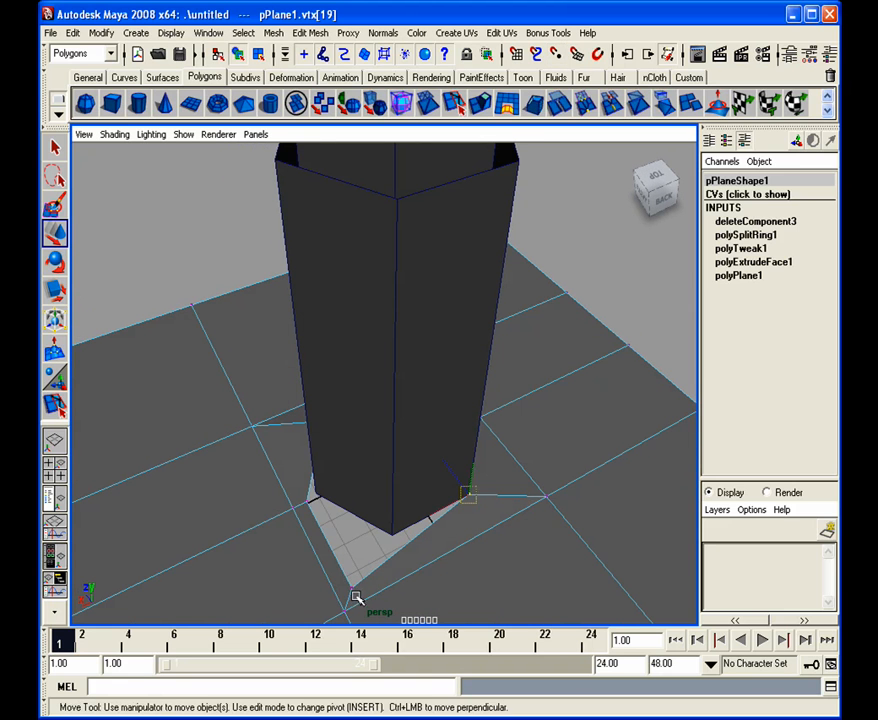
pyautogui.moveTo(468, 495); pyautogui.dragTo(390, 535)
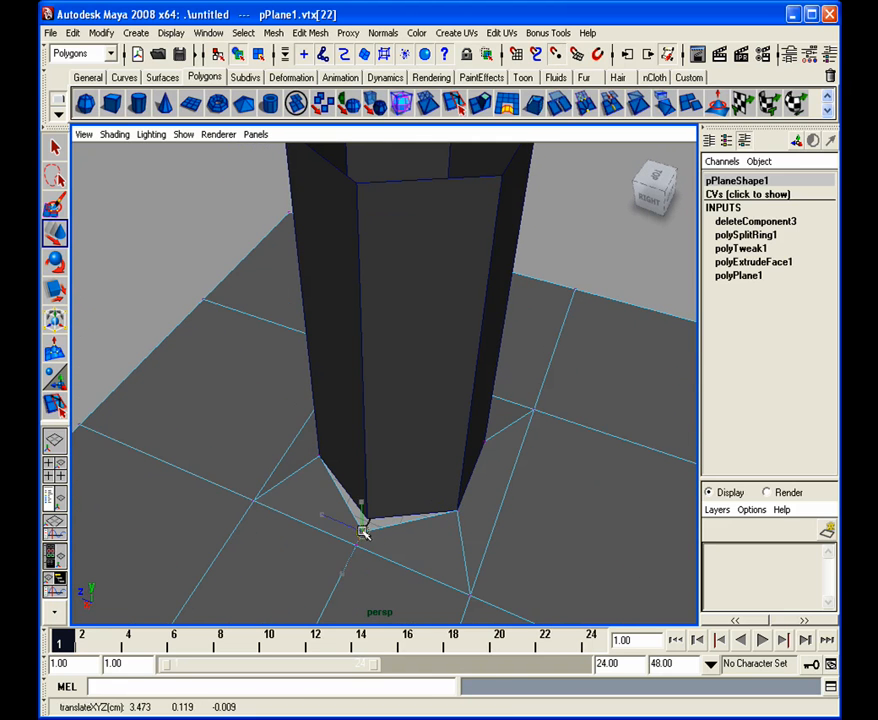
pyautogui.moveTo(400, 400); pyautogui.dragTo(418, 512)
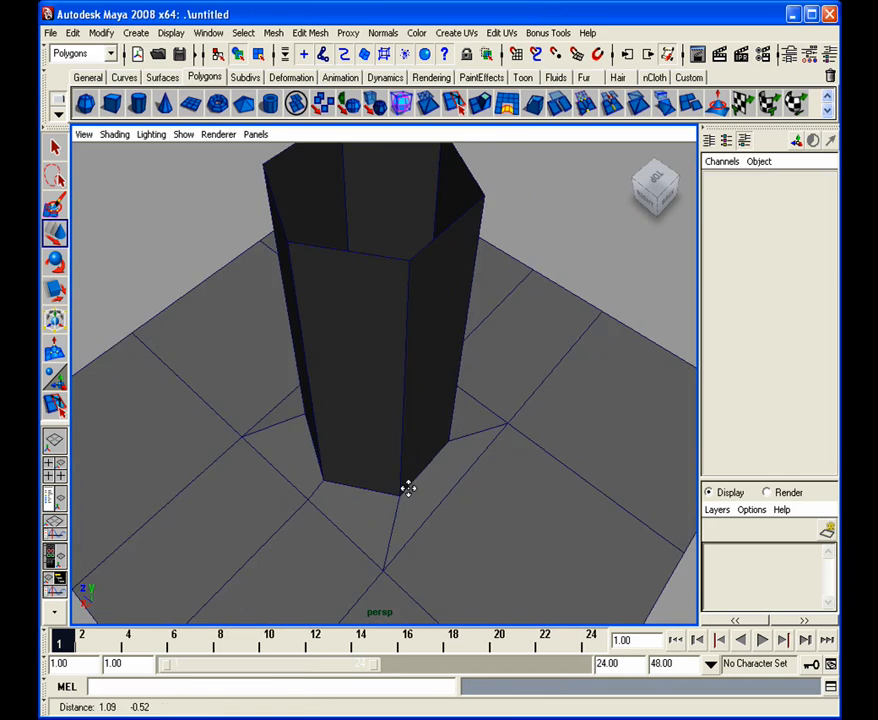
# Combine the column and plane into one mesh with merged base vertices, orbiting around the base.
pyautogui.moveTo(407, 489); pyautogui.dragTo(330, 494)
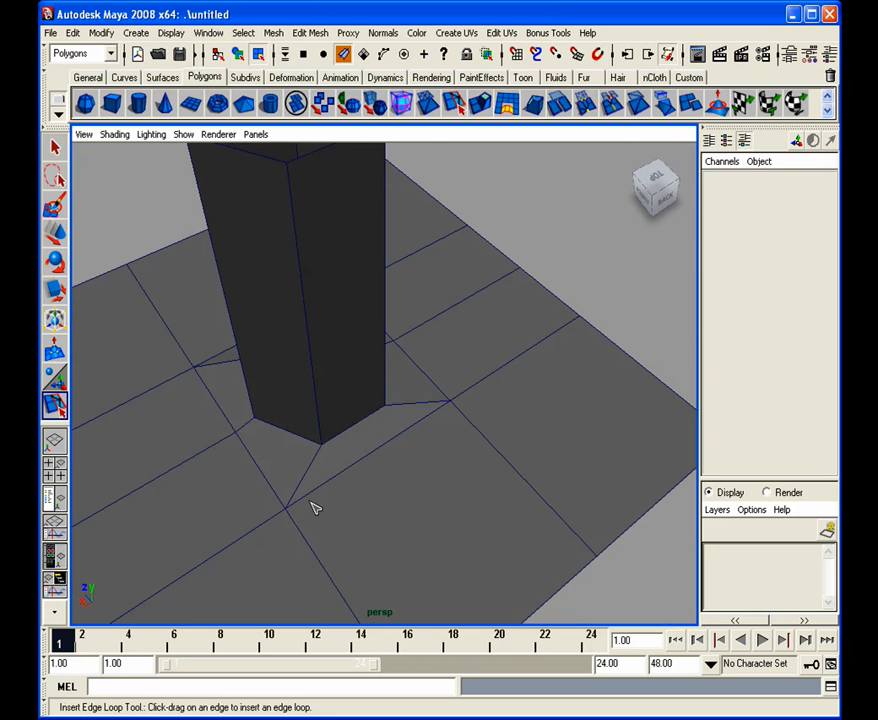
pyautogui.click(54, 147)
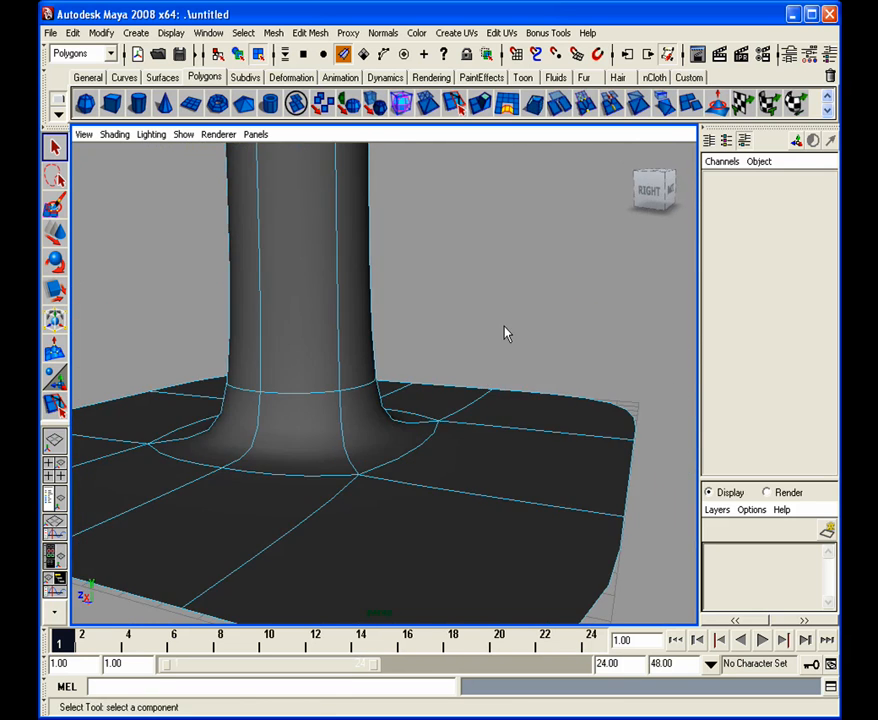
pyautogui.moveTo(505, 333); pyautogui.dragTo(443, 438)
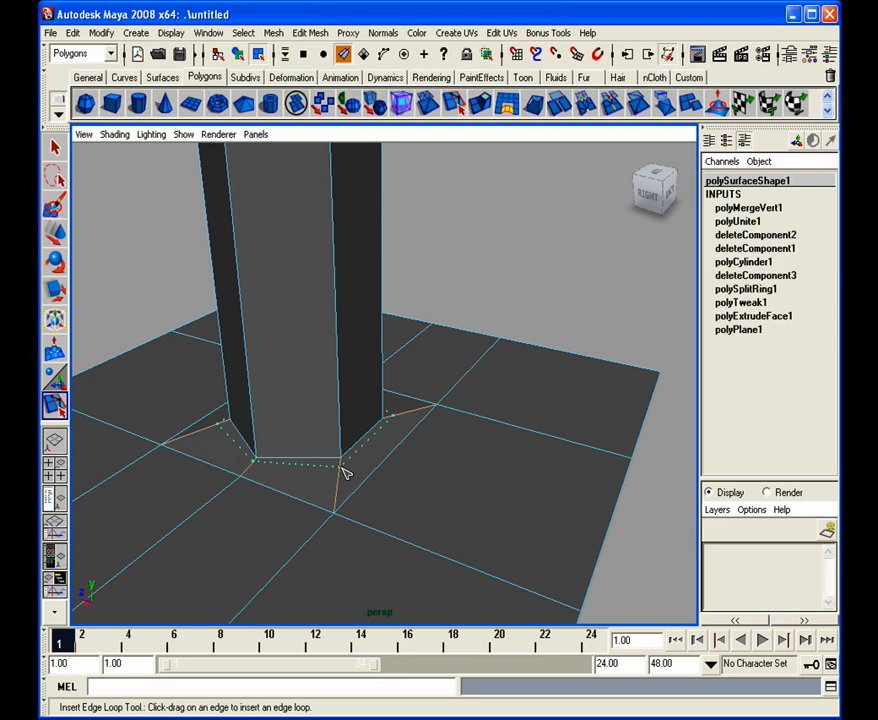
# Insert two edge loops around the column's base and orbit to inspect them.
pyautogui.moveTo(345, 470); pyautogui.dragTo(293, 515)
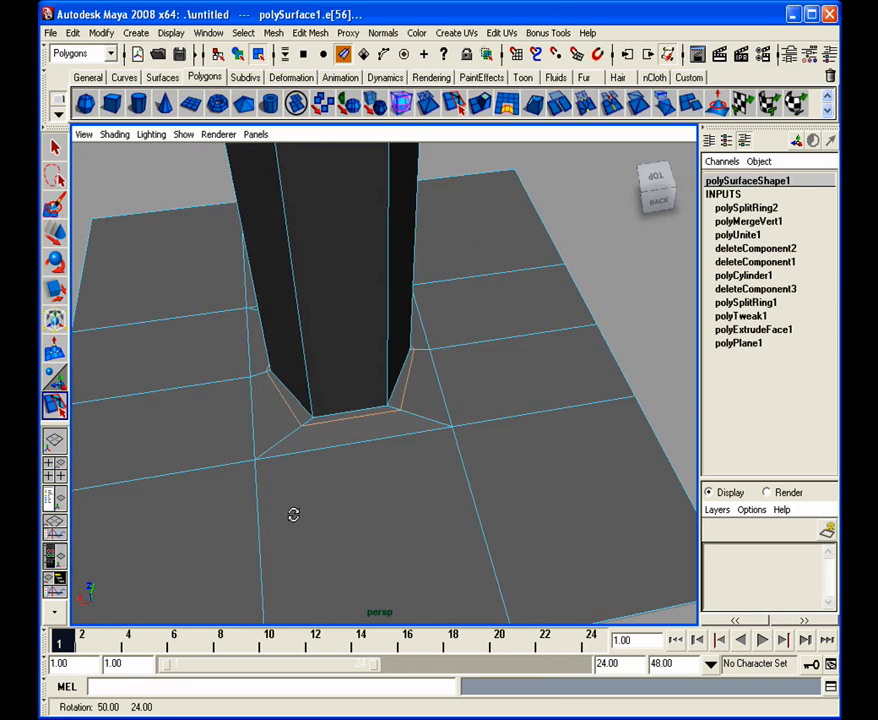
pyautogui.moveTo(293, 514); pyautogui.dragTo(380, 445)
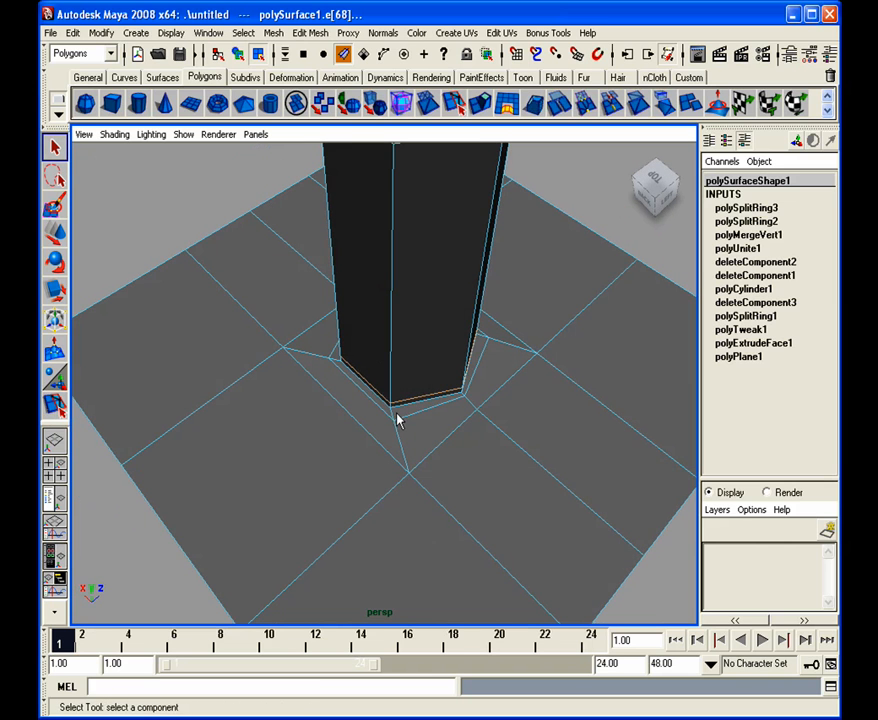
pyautogui.moveTo(400, 420); pyautogui.dragTo(520, 430)
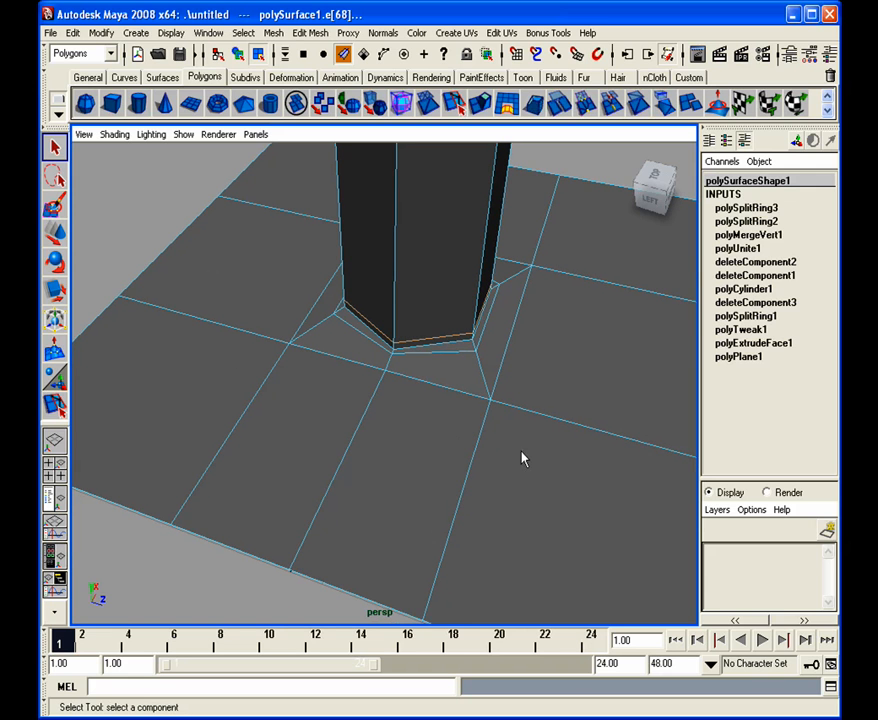
pyautogui.moveTo(520, 458); pyautogui.dragTo(620, 325)
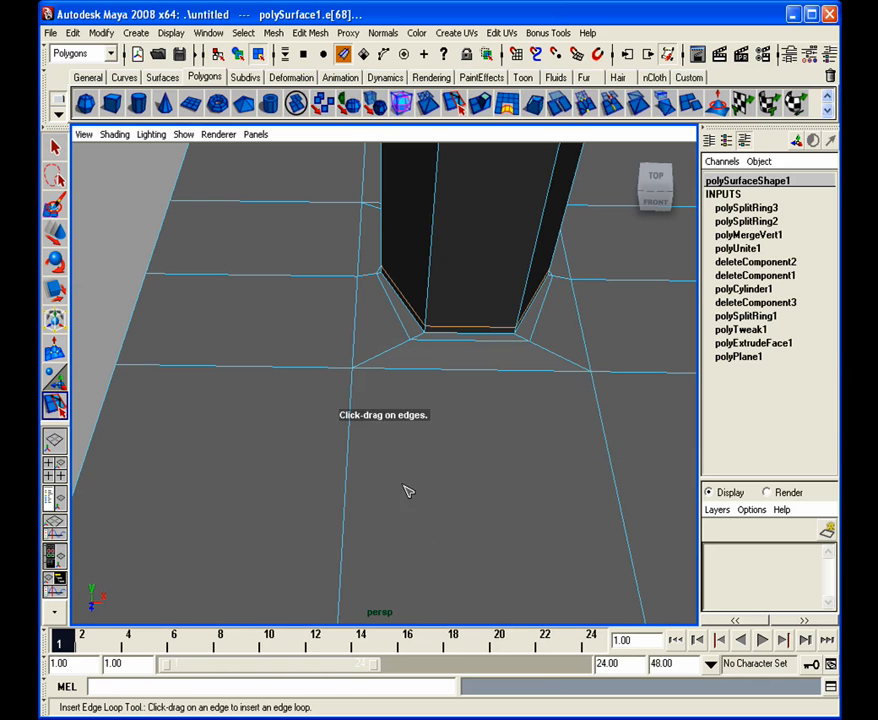
pyautogui.moveTo(333, 375)
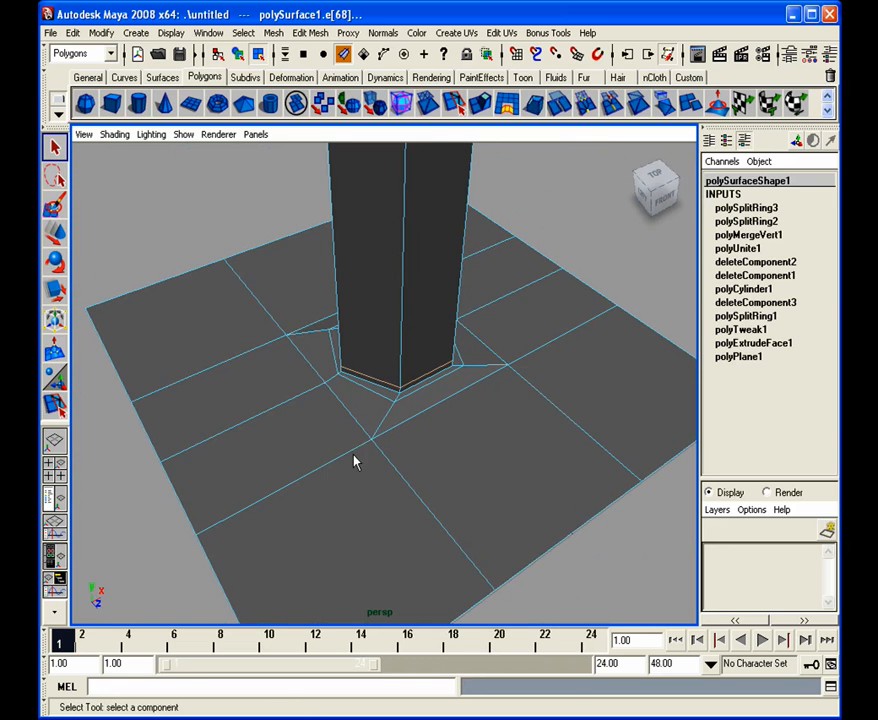
pyautogui.moveTo(350, 460); pyautogui.dragTo(549, 463)
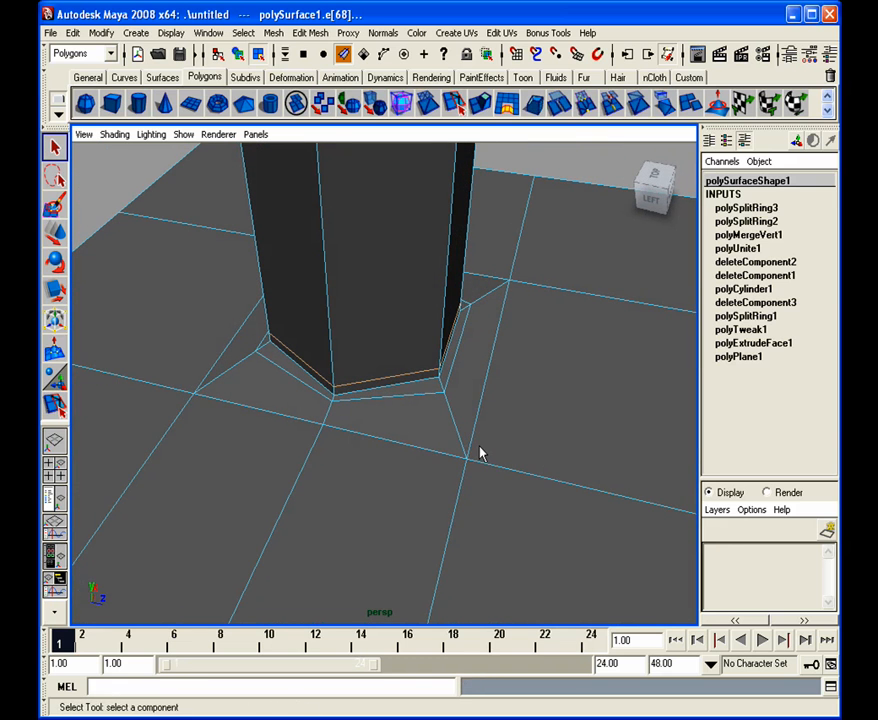
pyautogui.click(481, 453)
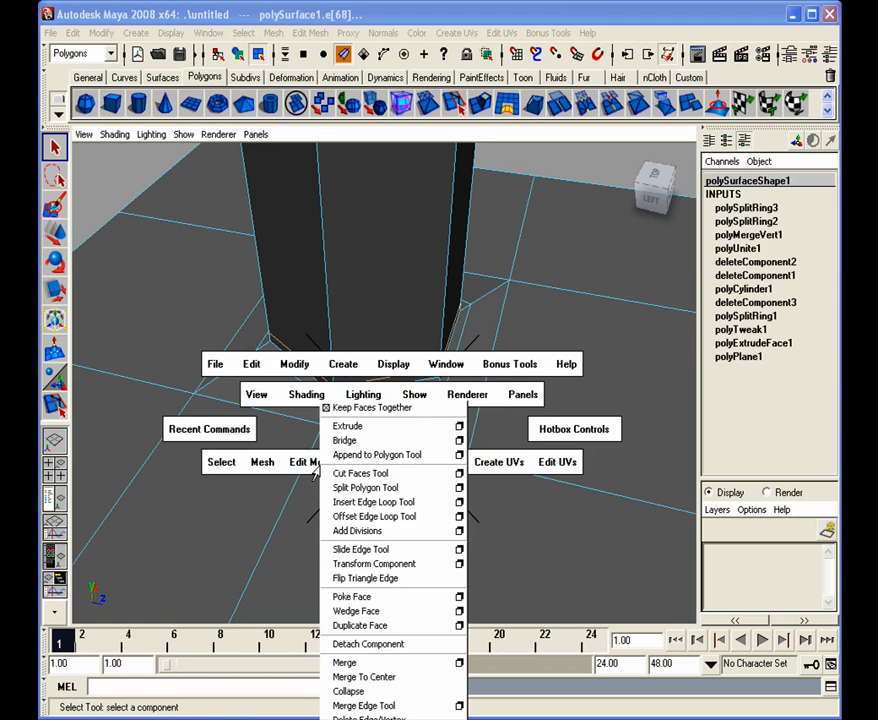
pyautogui.click(373, 502)
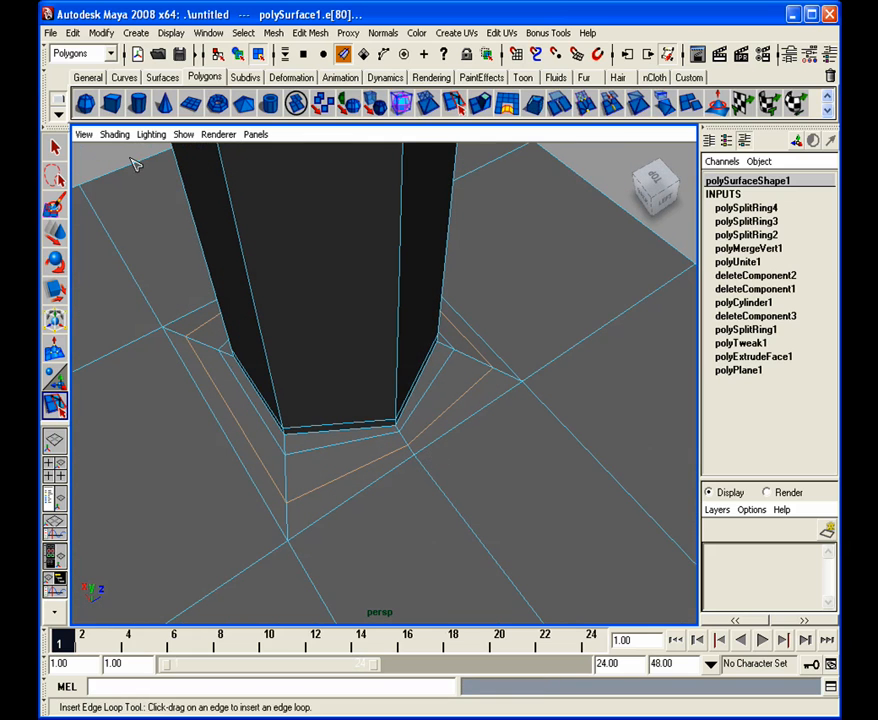
# In vertex mode, move three outer ring vertices into line to form a regular hexagon.
pyautogui.moveTo(400, 350); pyautogui.dragTo(246, 411)
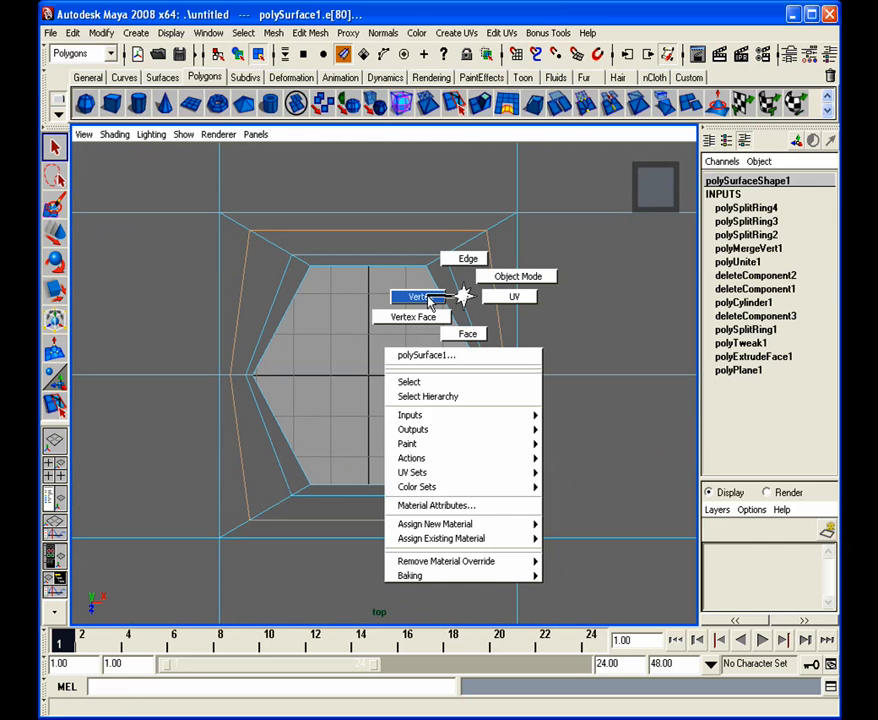
pyautogui.click(418, 296)
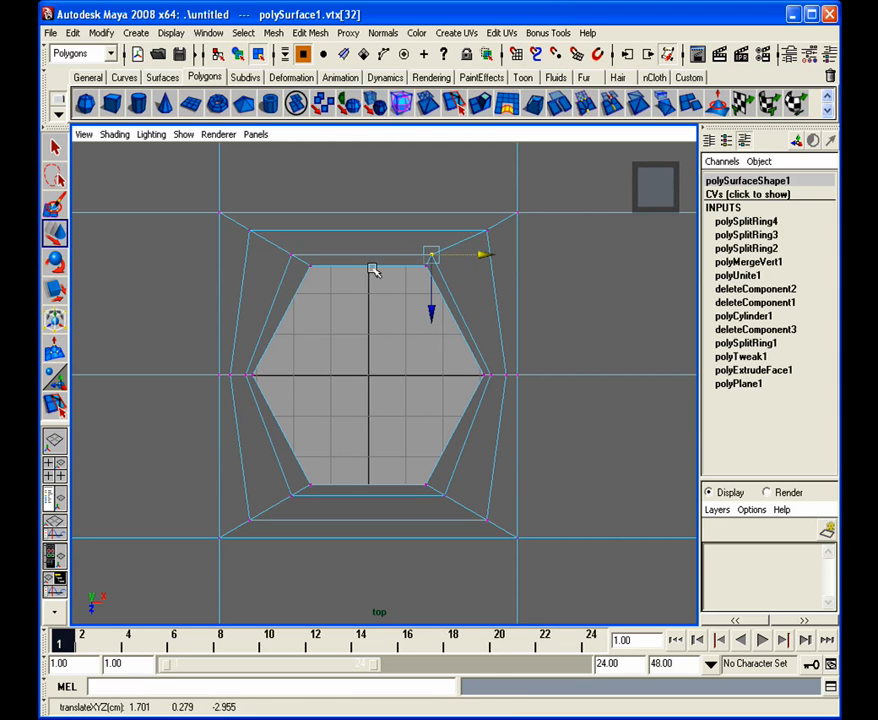
pyautogui.moveTo(430, 255); pyautogui.dragTo(300, 255)
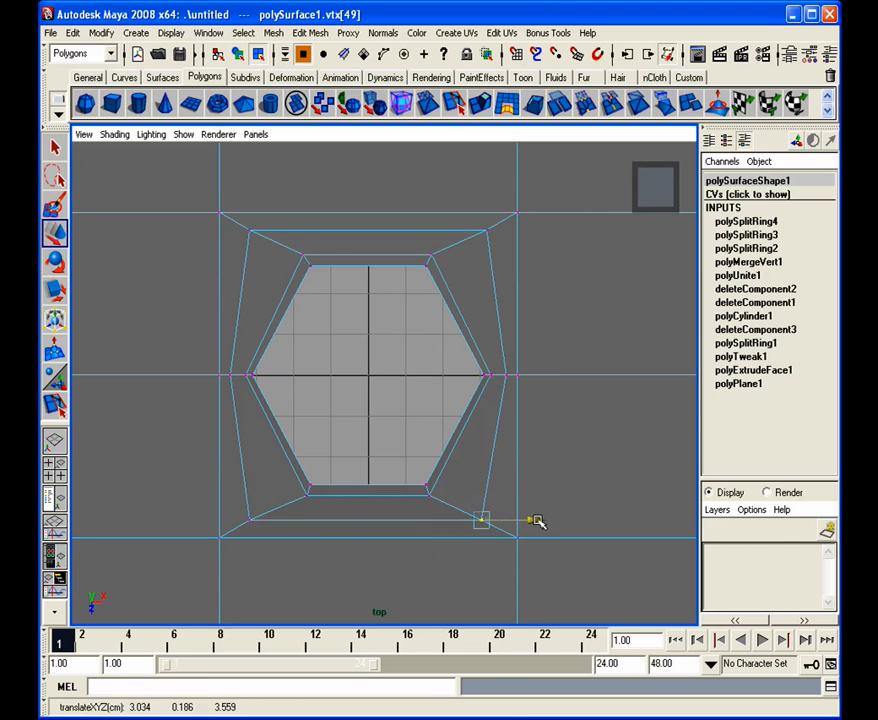
pyautogui.moveTo(482, 520); pyautogui.dragTo(248, 521)
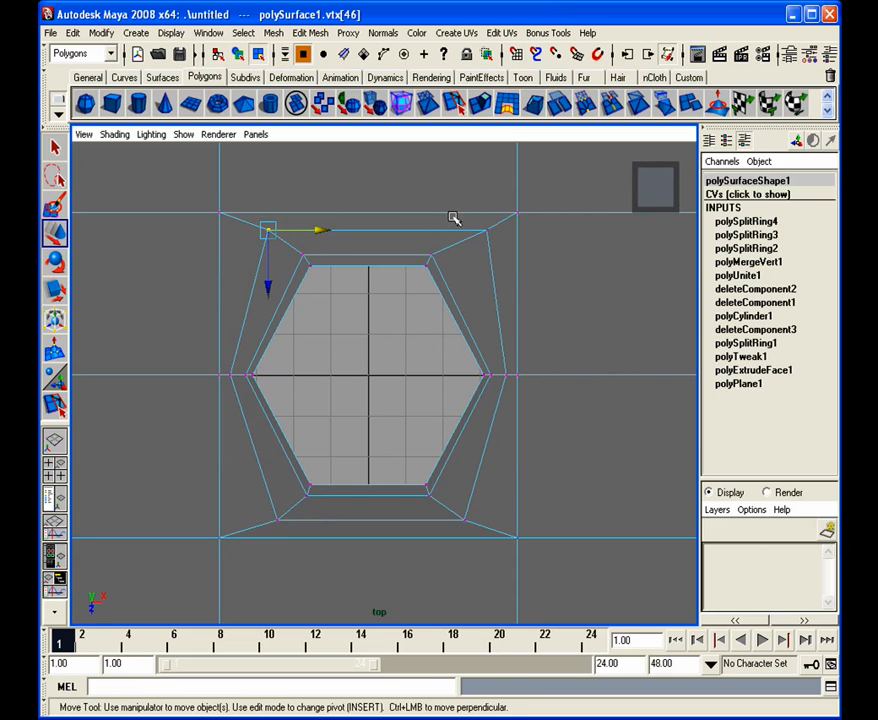
pyautogui.moveTo(270, 230); pyautogui.dragTo(465, 230)
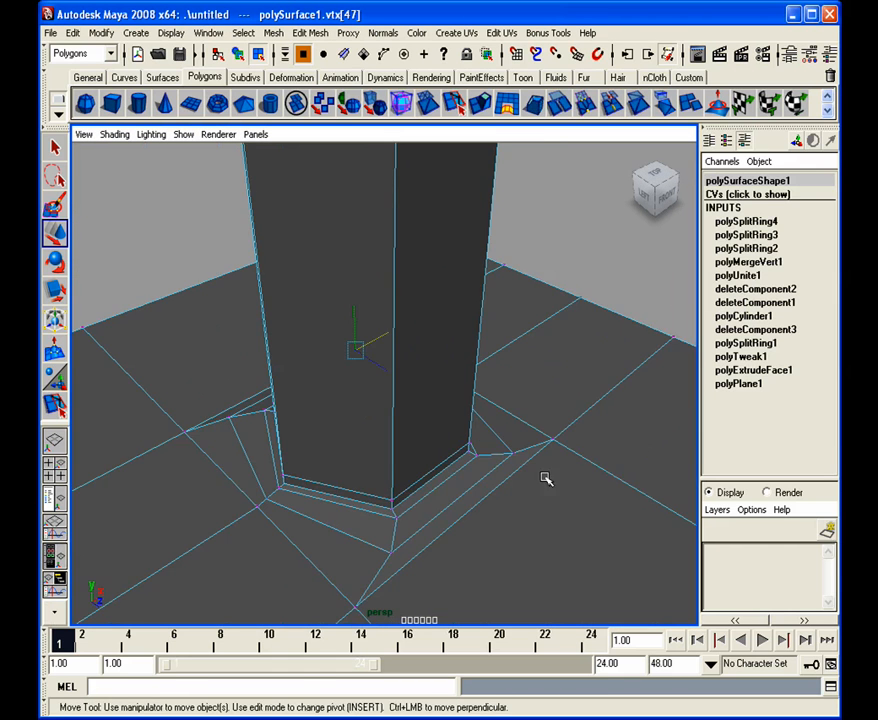
# Select all of the hexagonal column's faces in face mode and extract them.
pyautogui.rightClick(545, 478)
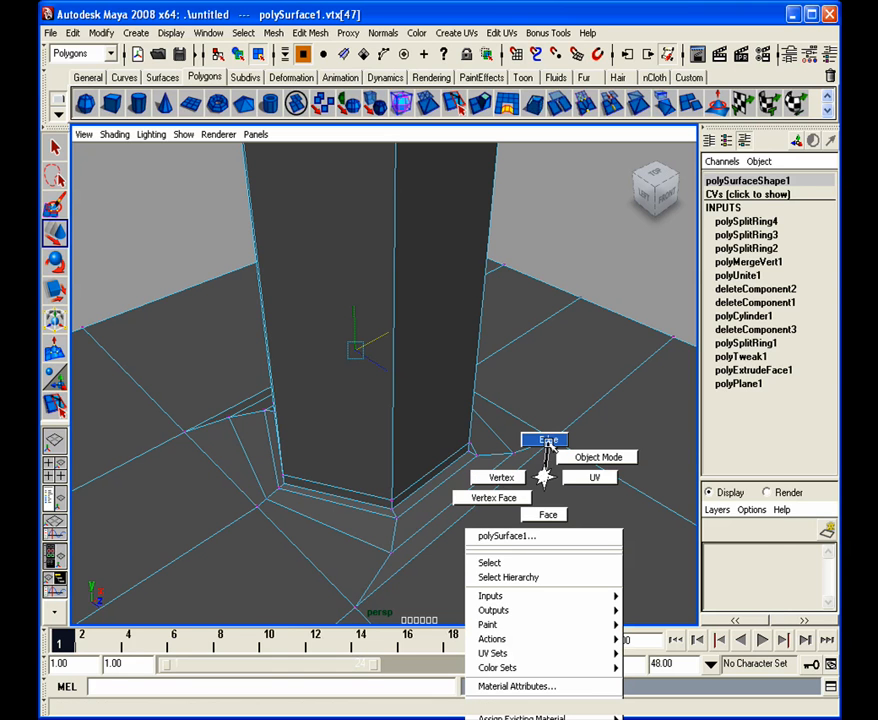
pyautogui.click(598, 457)
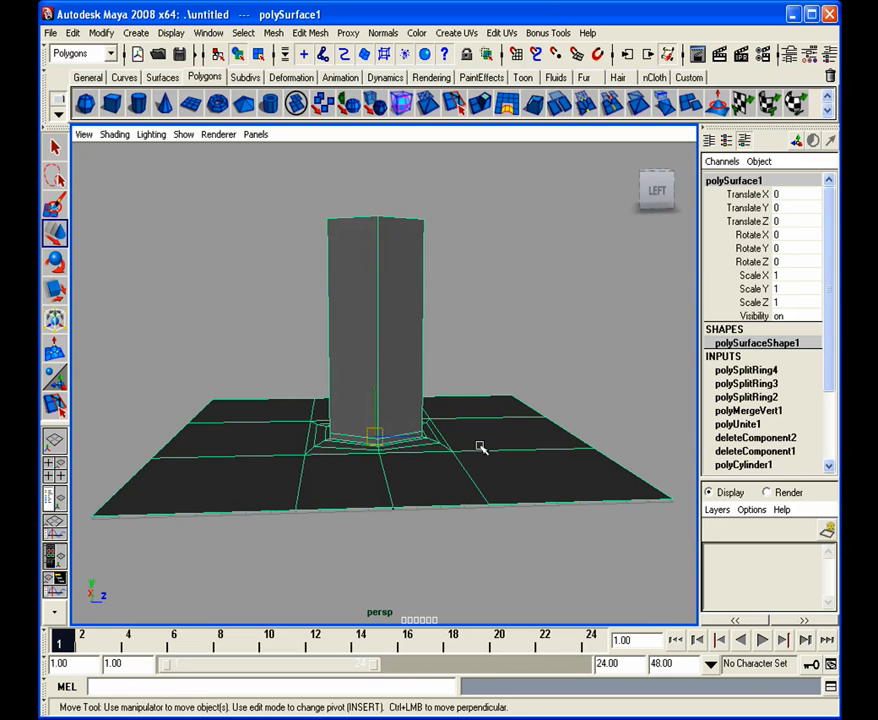
pyautogui.moveTo(505, 458)
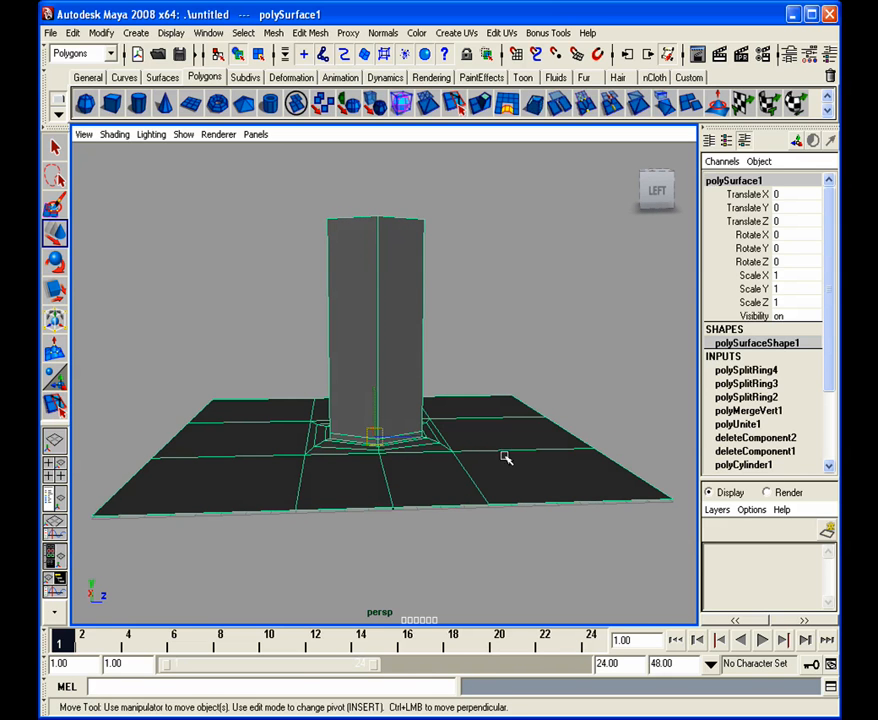
pyautogui.rightClick(357, 357)
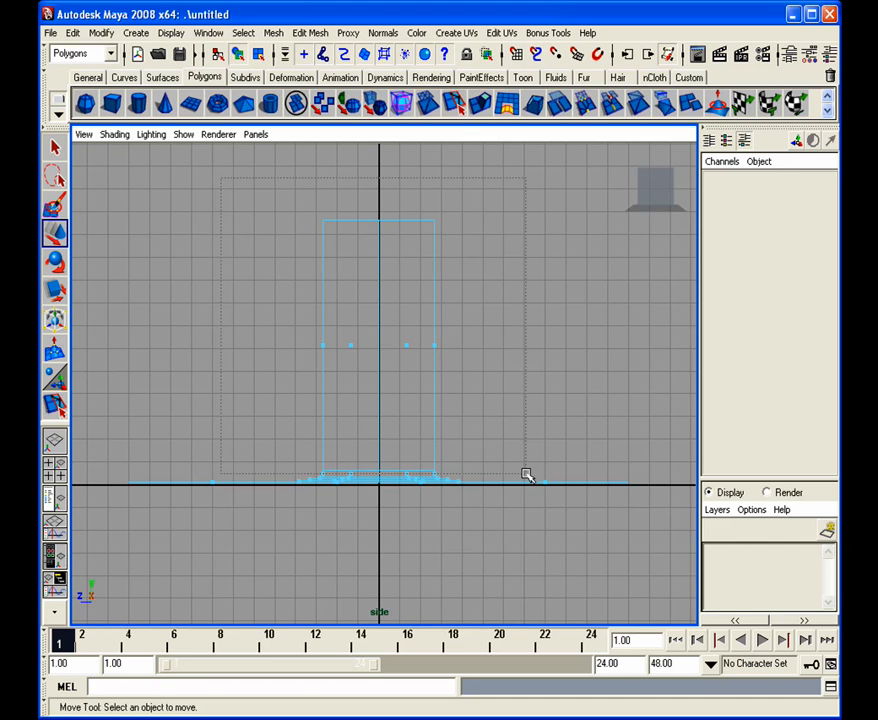
pyautogui.click(378, 348)
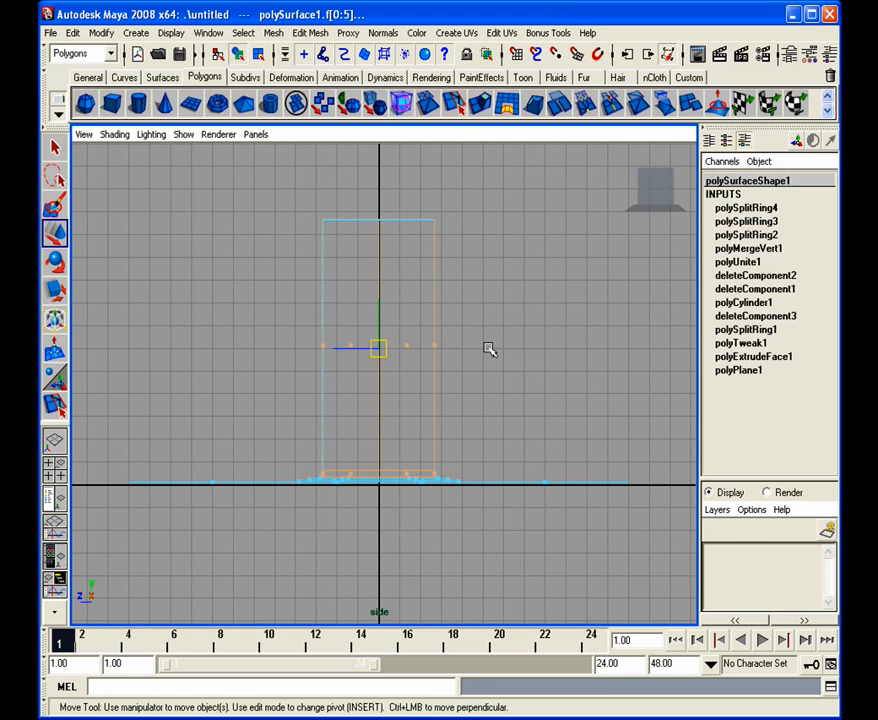
pyautogui.moveTo(490, 349); pyautogui.dragTo(502, 295)
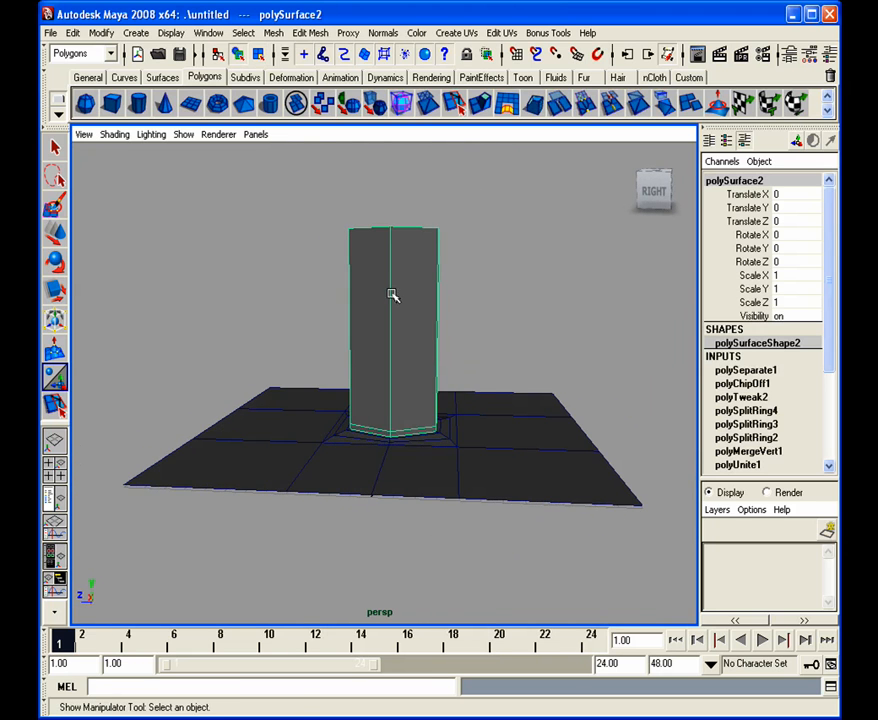
# Raise the extracted column along Y and orbit to view the hexagonal hole beneath.
pyautogui.moveTo(393, 295); pyautogui.dragTo(395, 410)
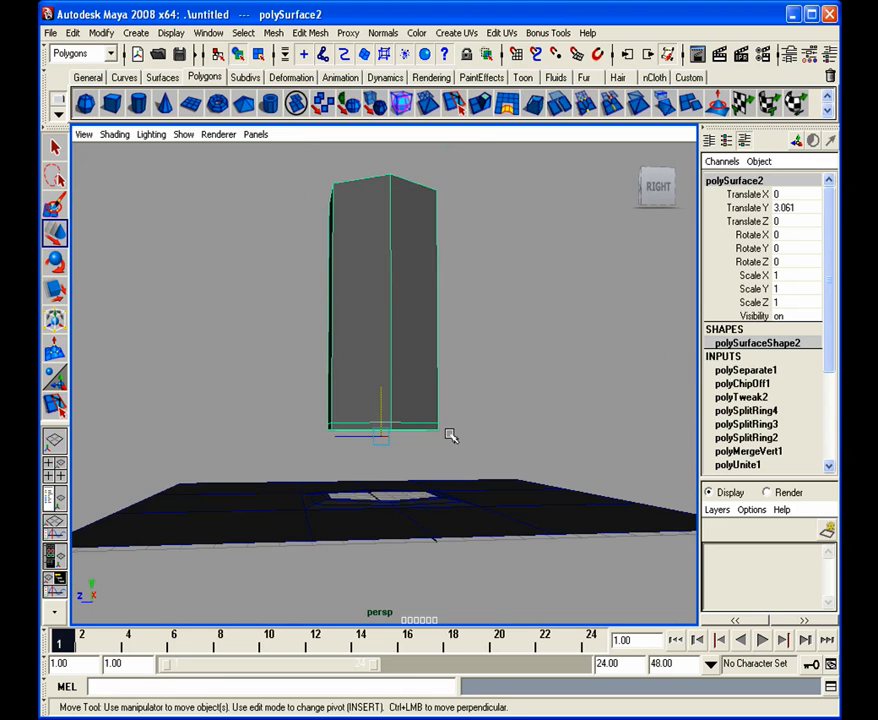
pyautogui.moveTo(450, 440); pyautogui.dragTo(490, 465)
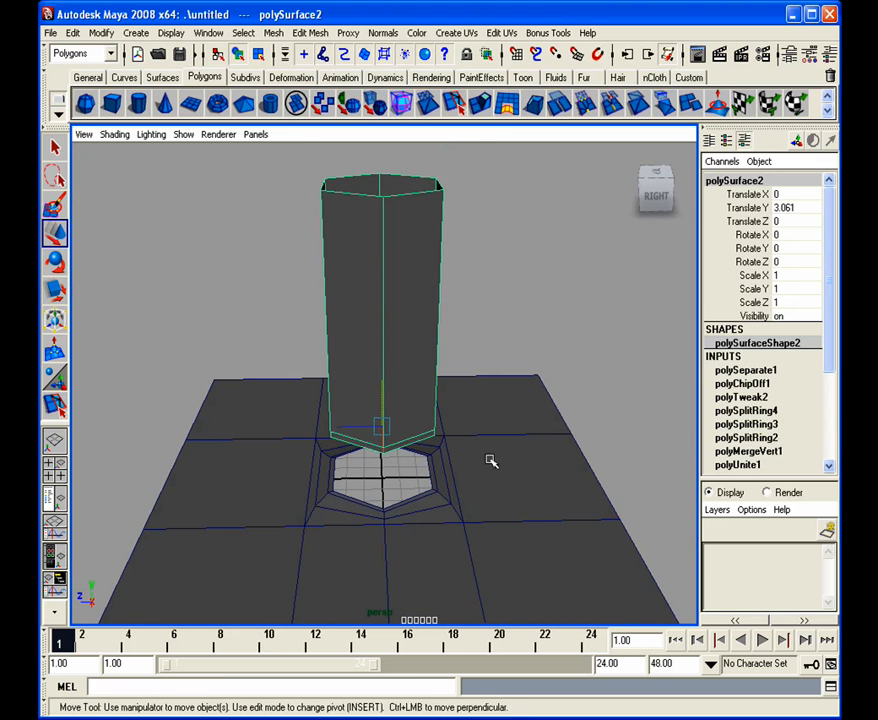